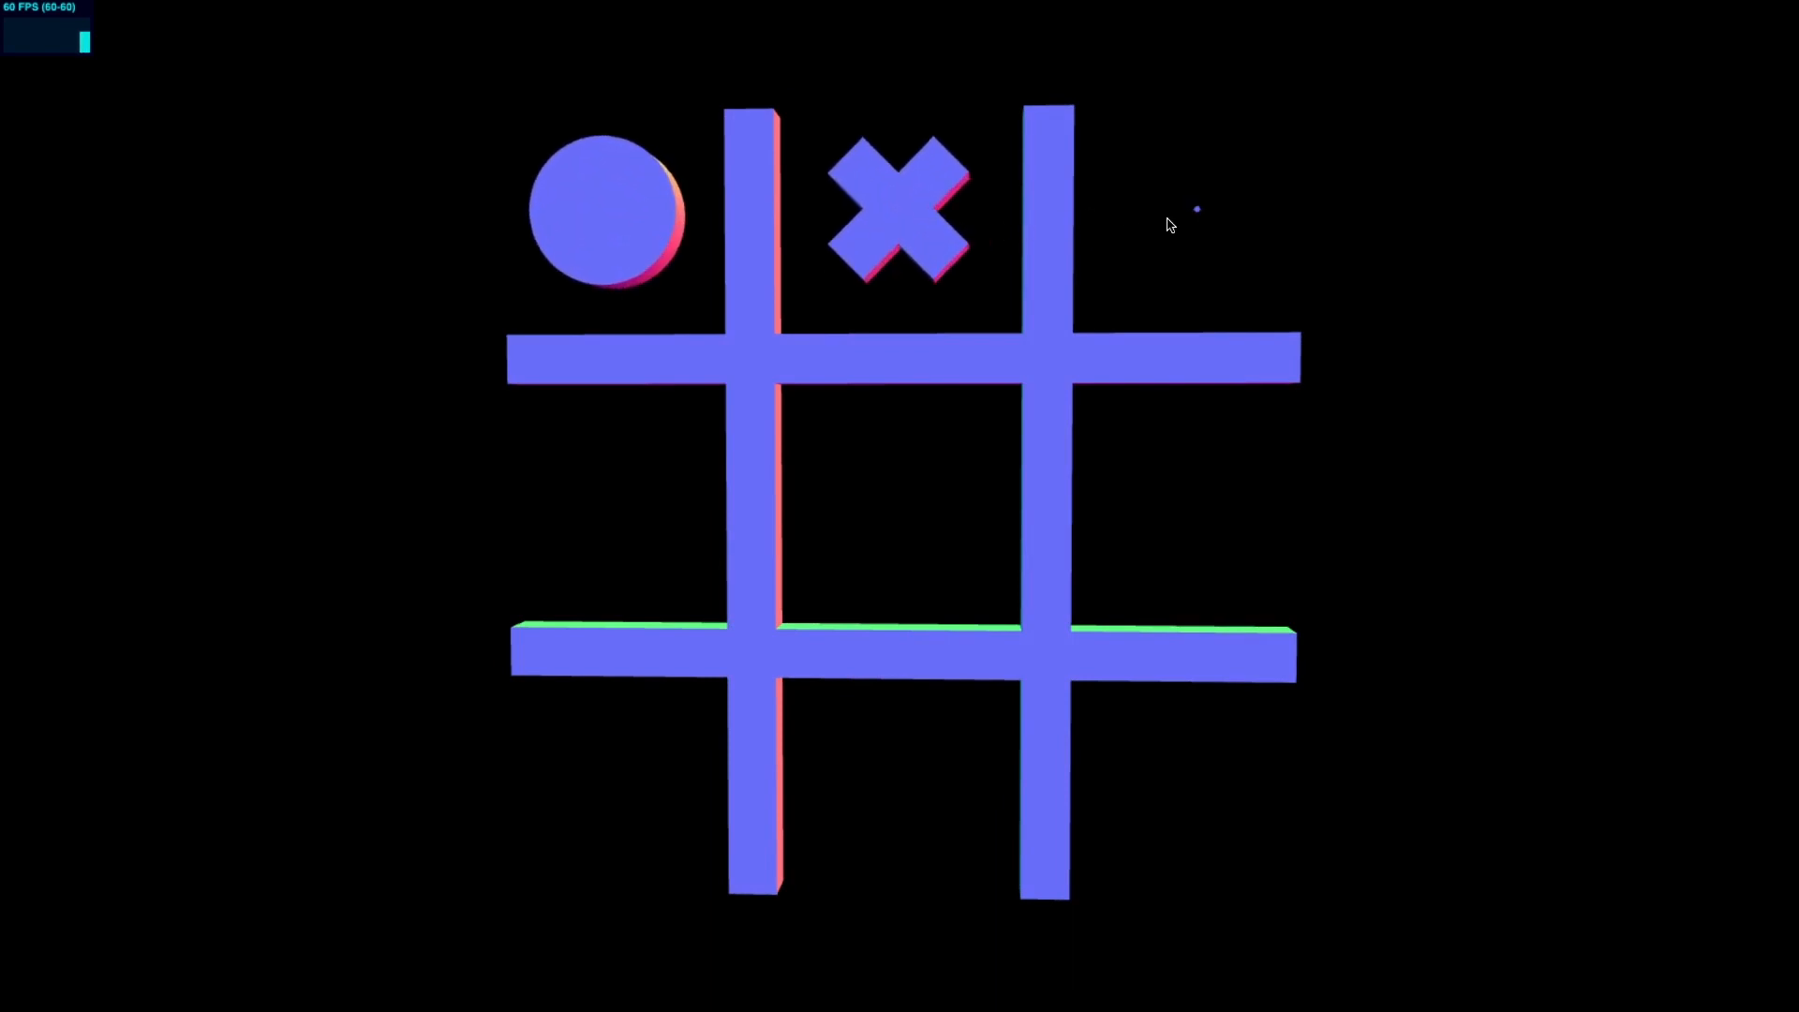
Play a mark on the finished demo board, then switch to the tutorial's opening code page.
click(1197, 208)
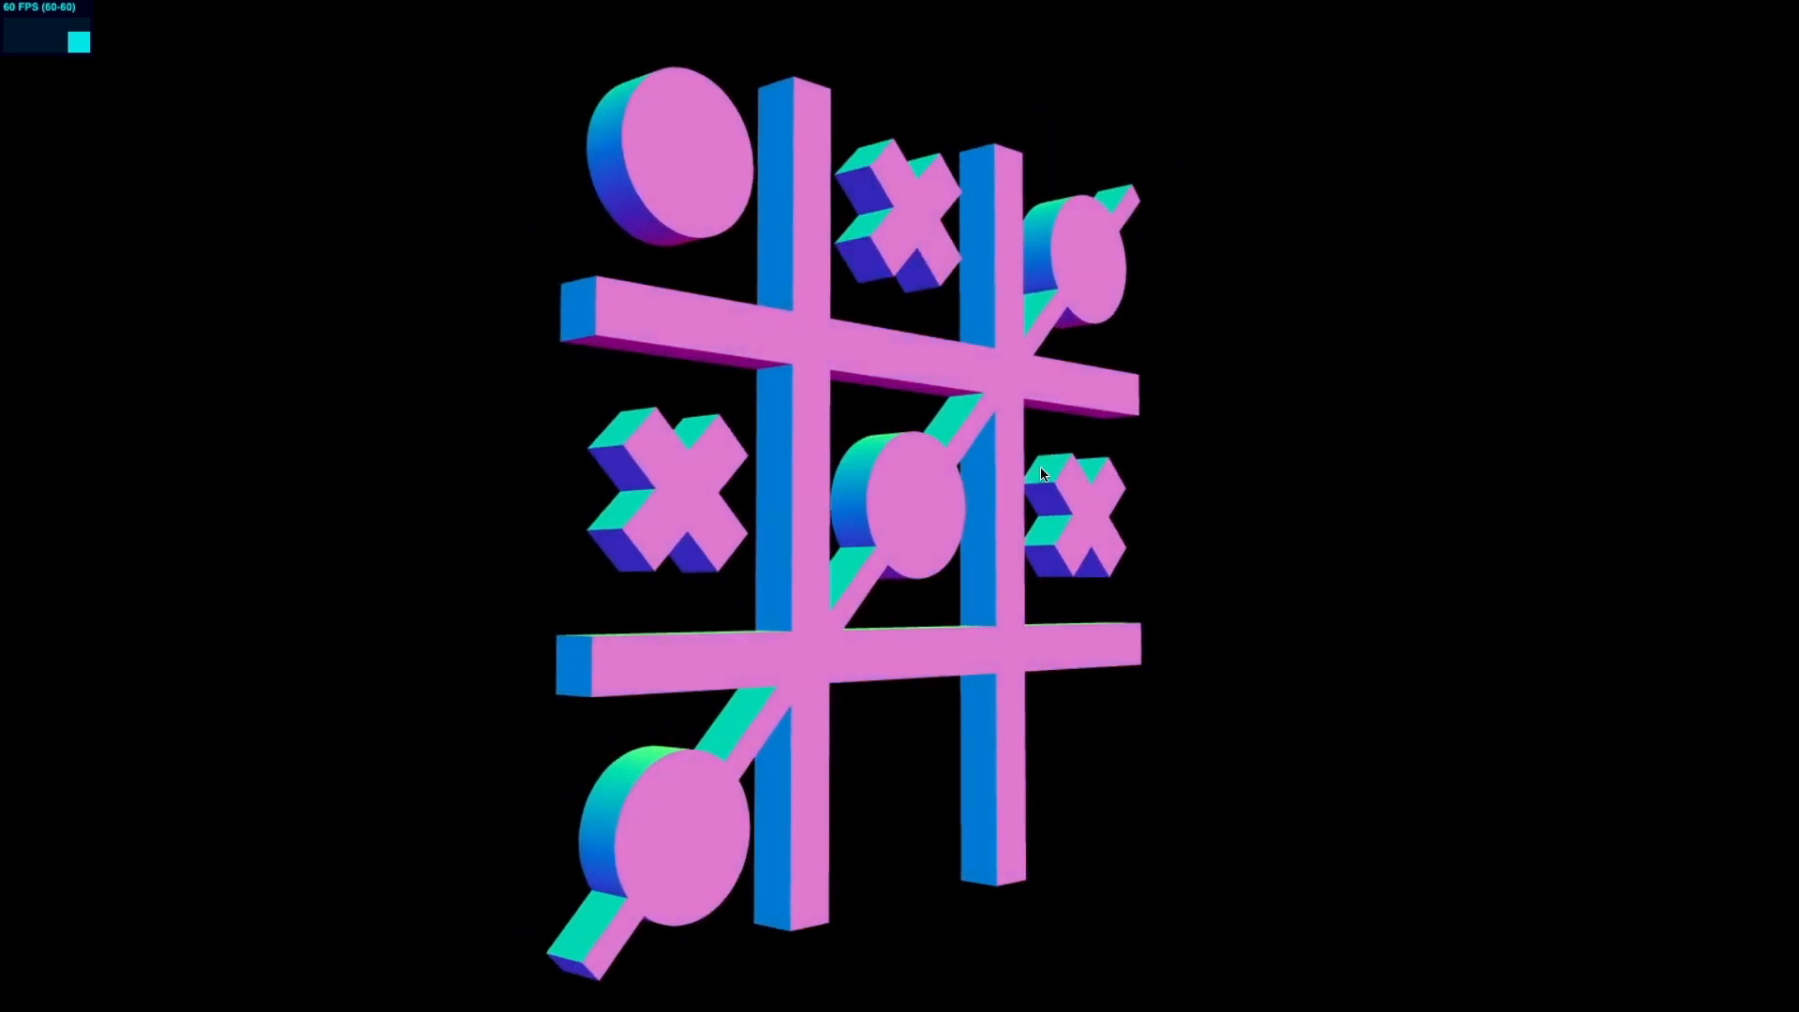
click(843, 23)
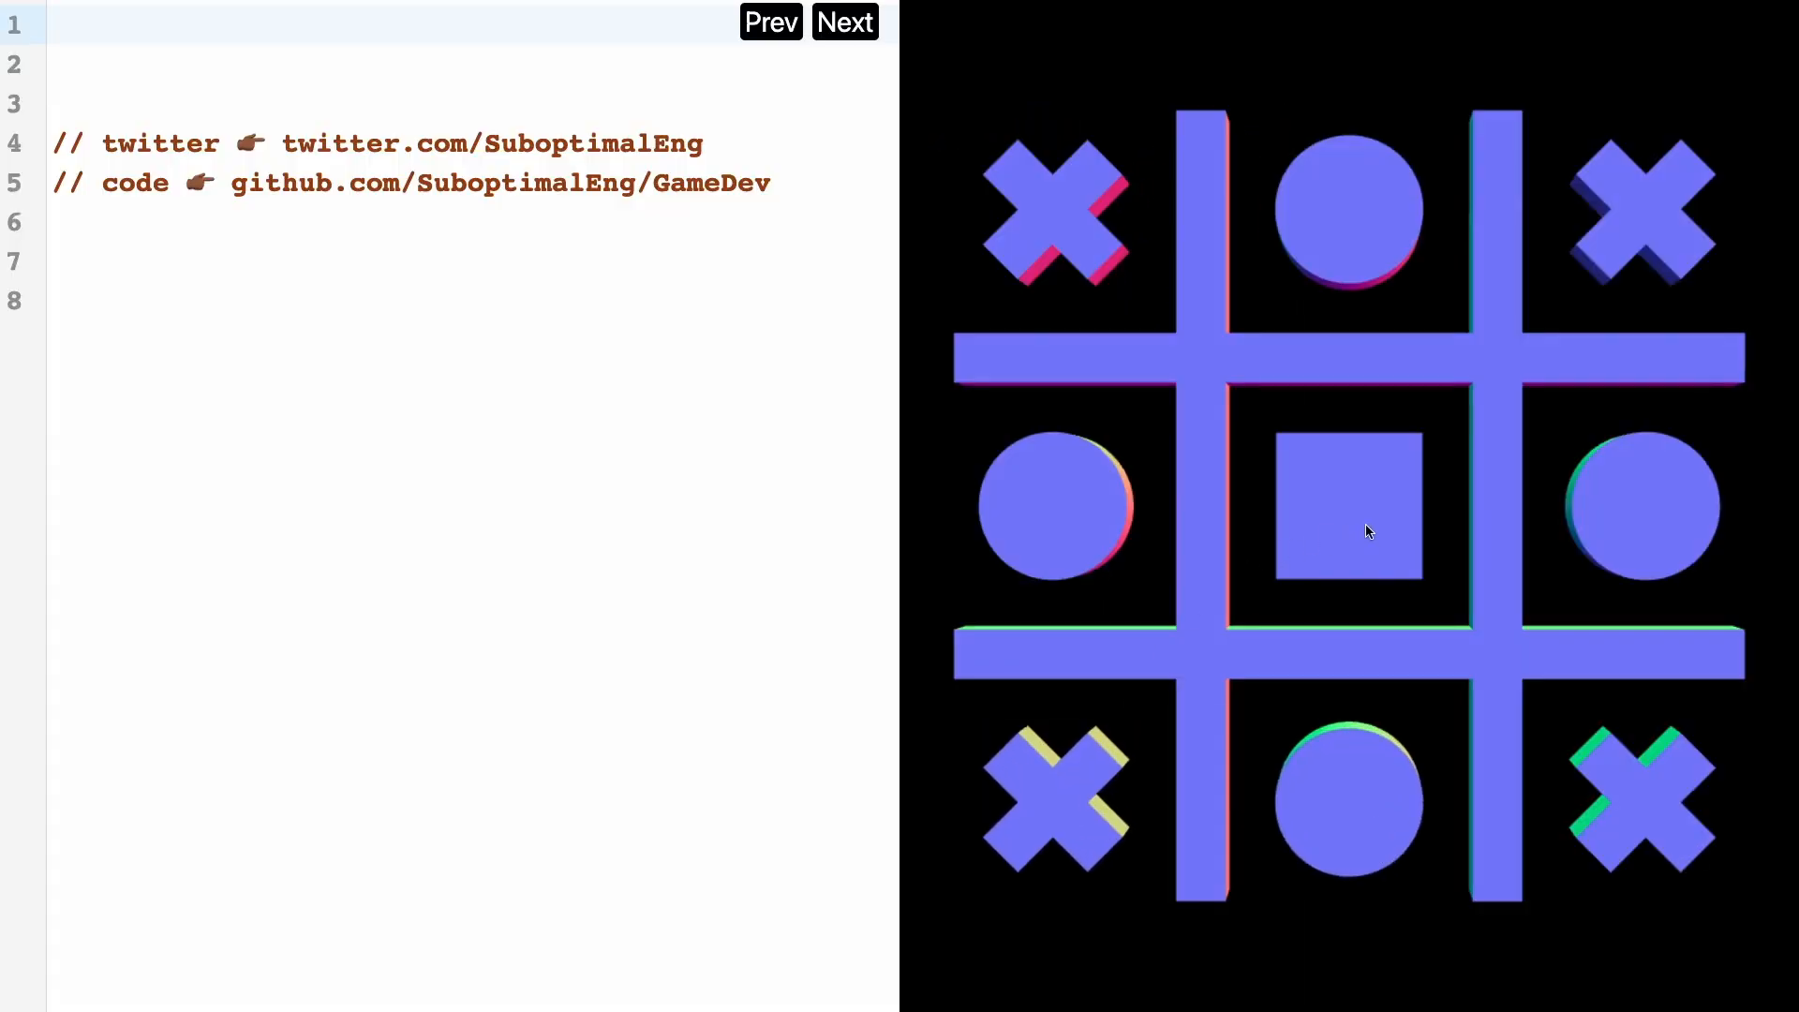
Load the SceneInit and TicTacToe class step and highlight the scene setup lines 5–7.
click(1348, 510)
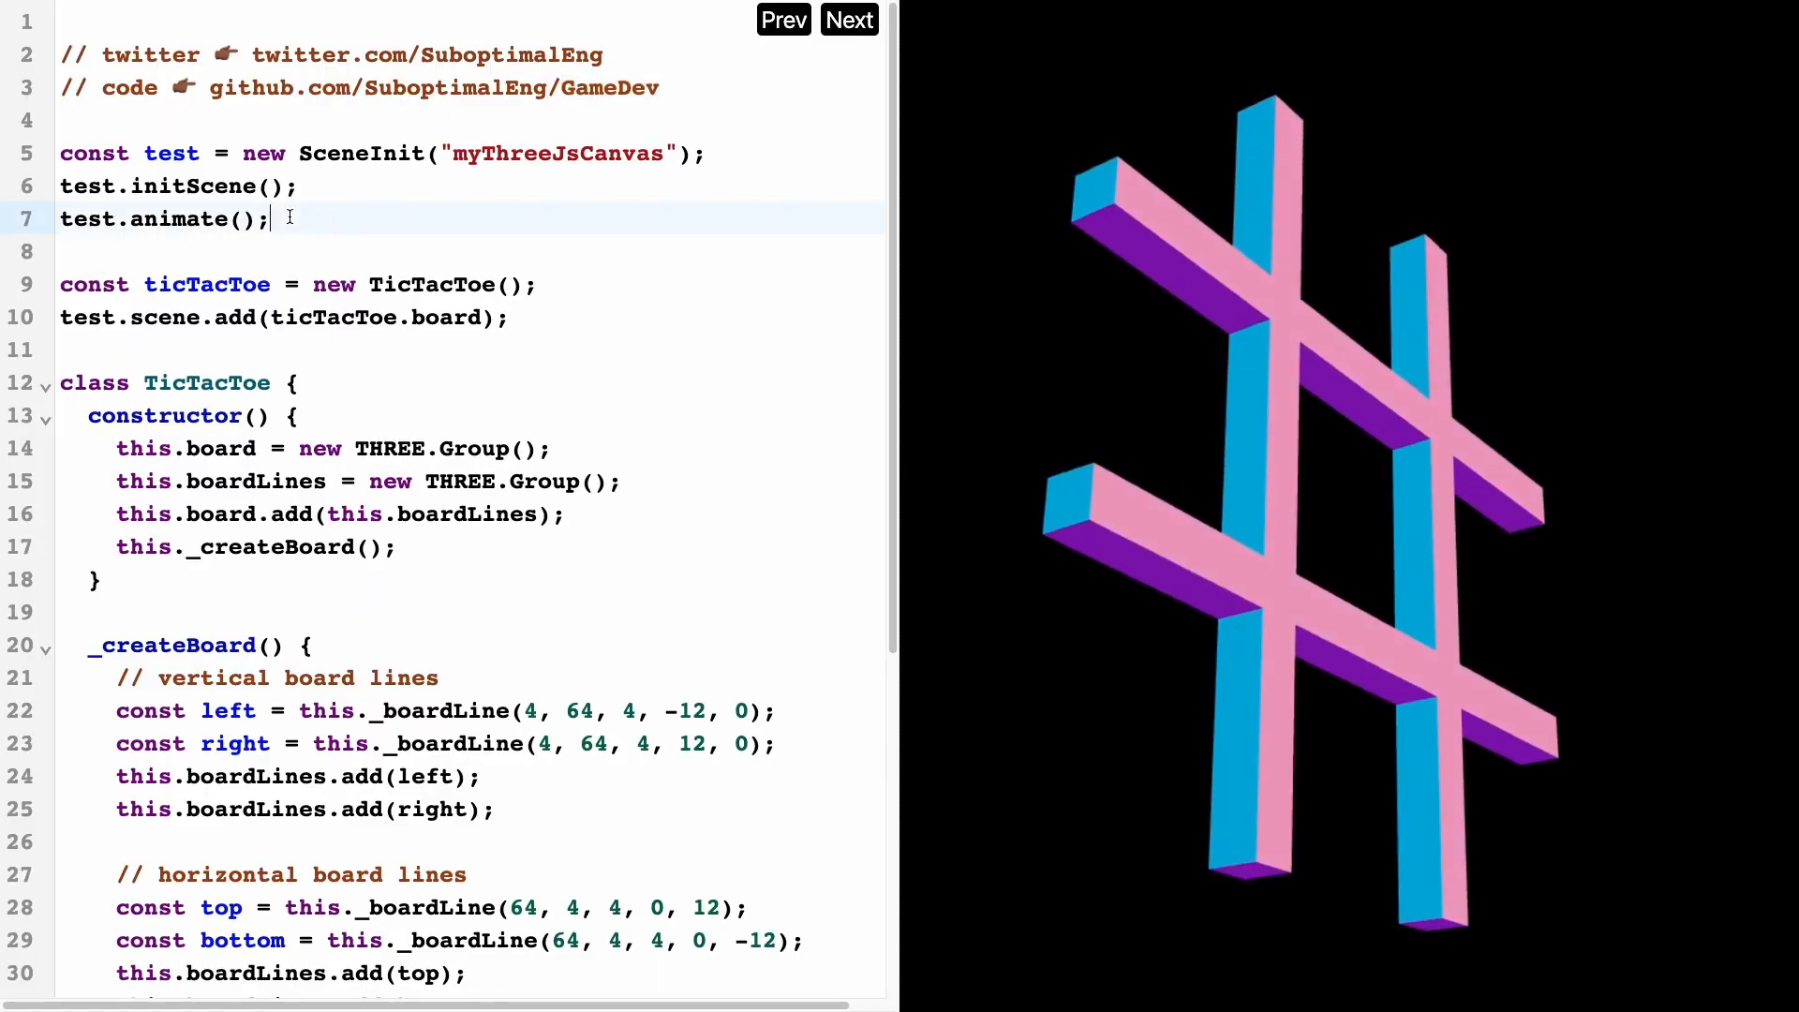
drag(60, 152, 269, 219)
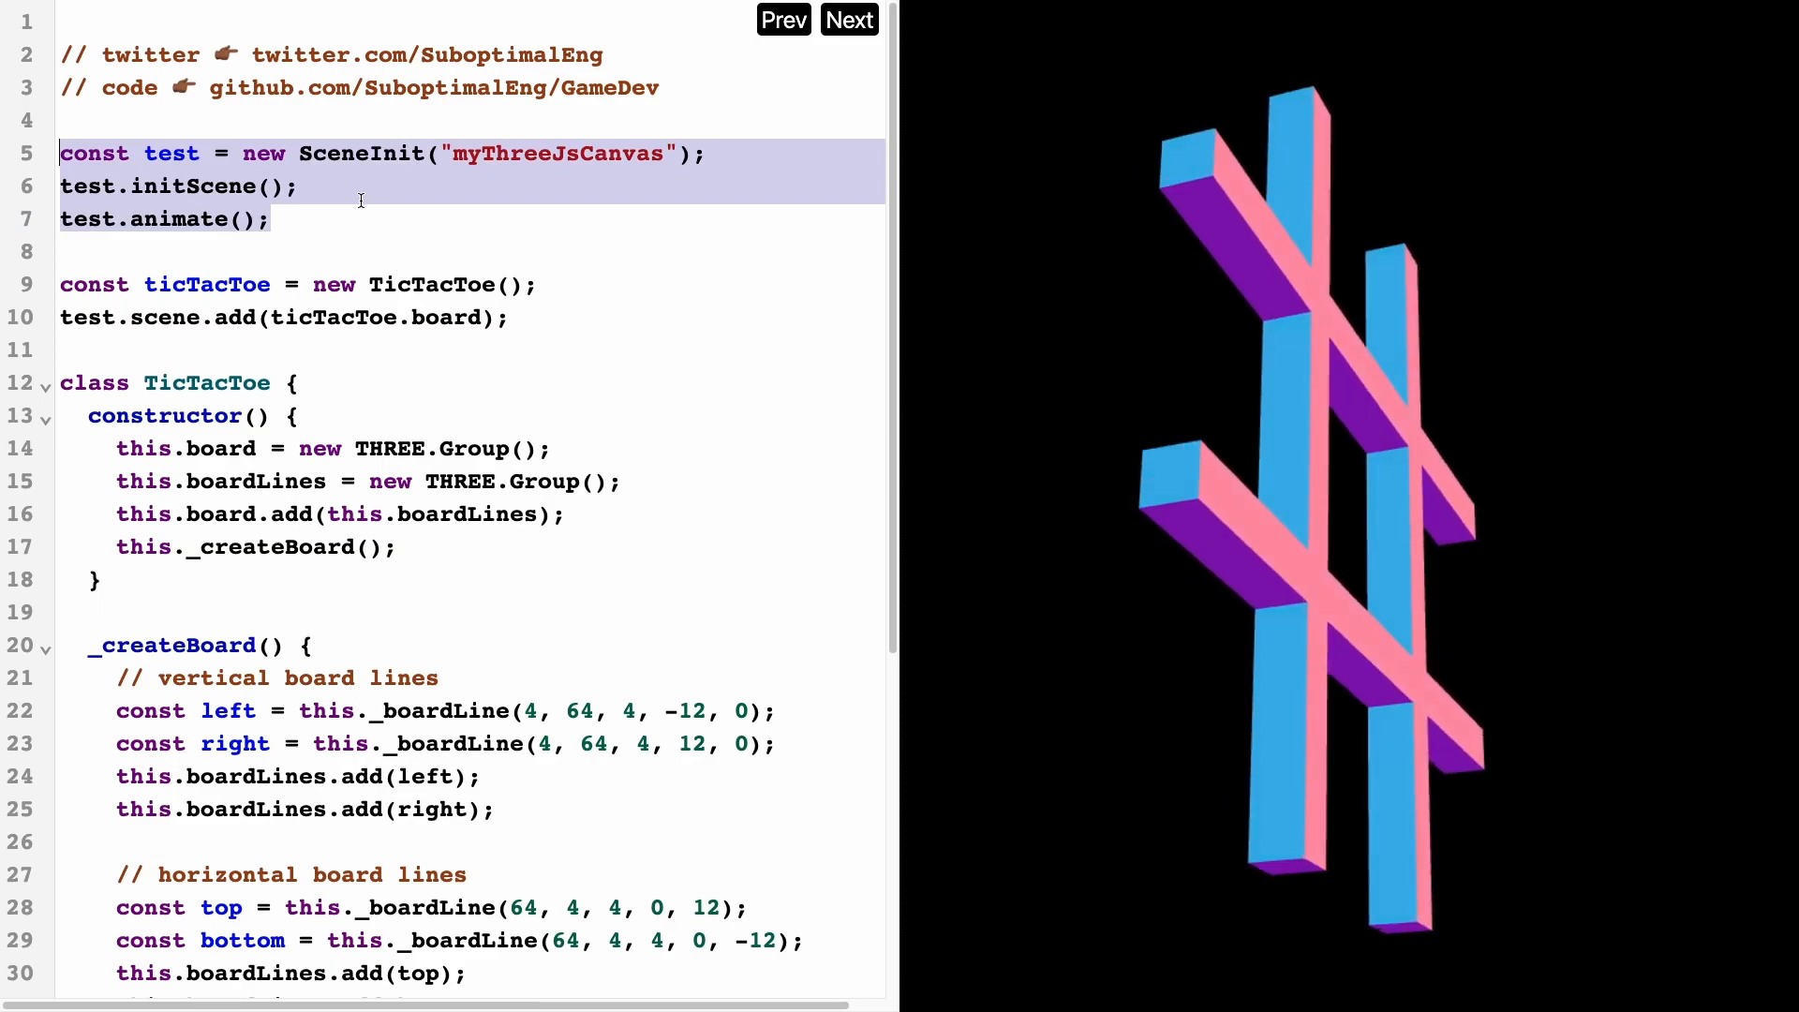
double_click(557, 152)
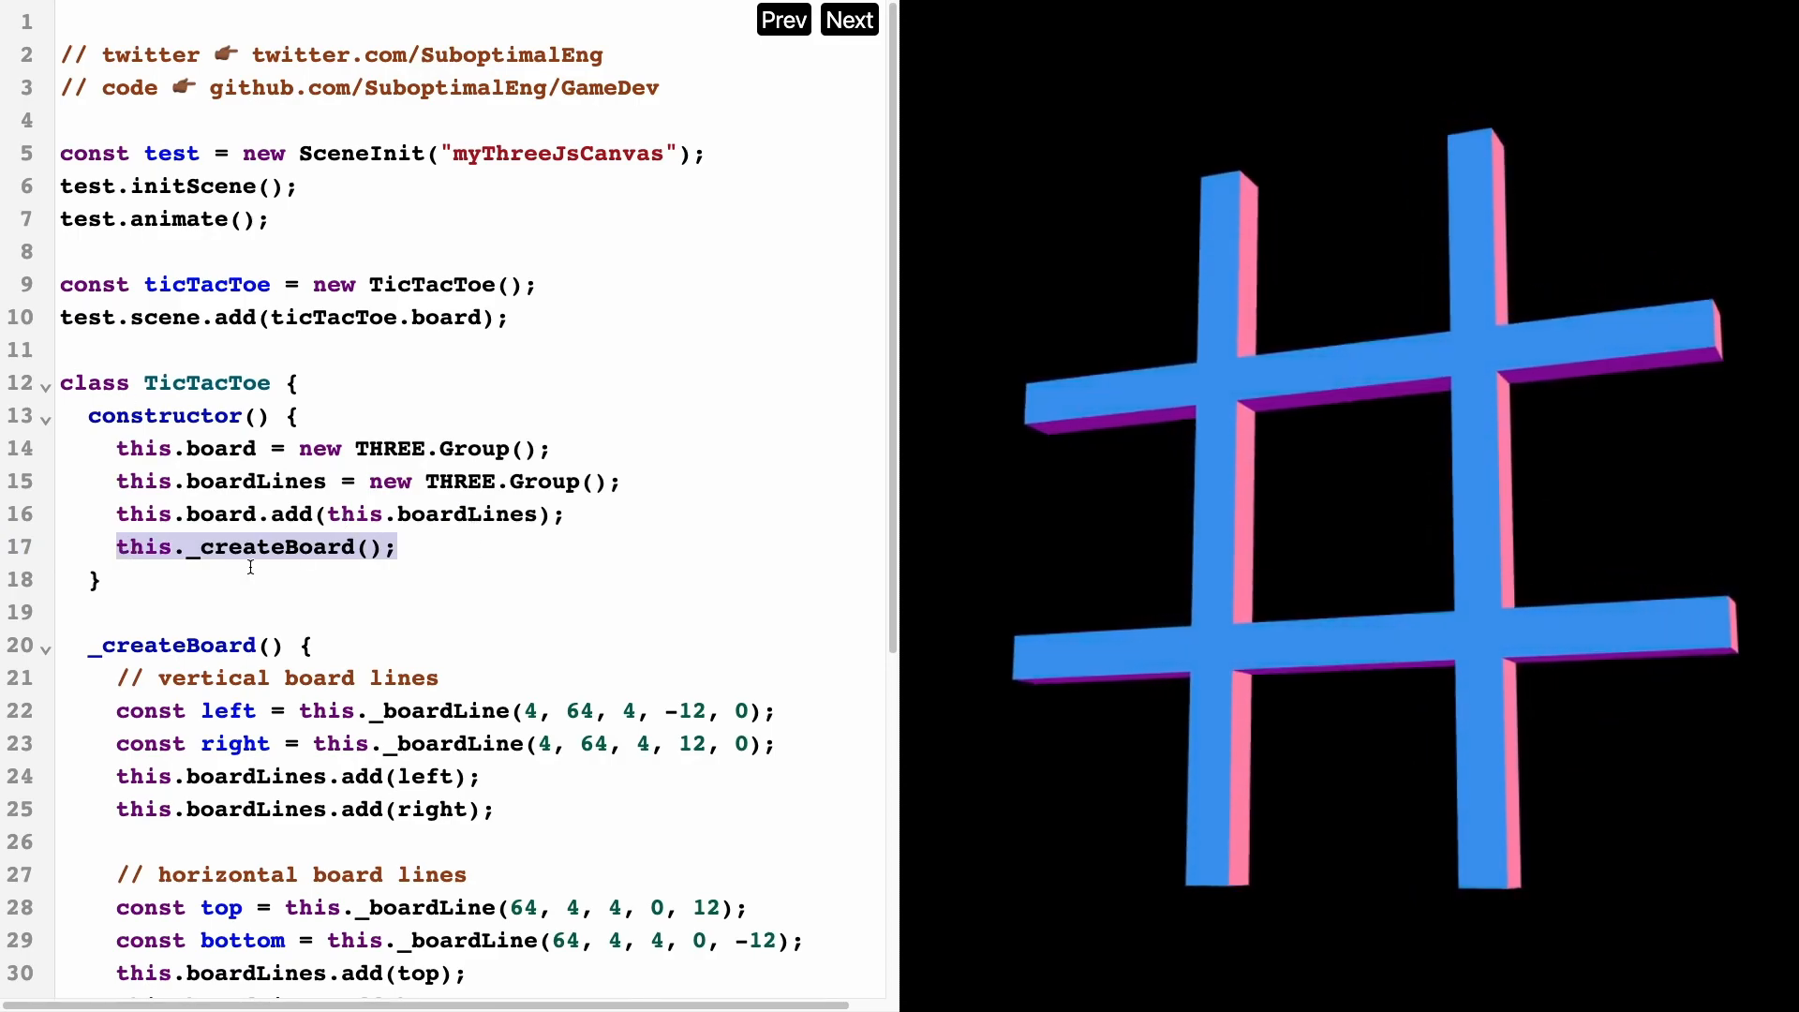
Scroll the editor down to the _createBoard and _boardLine methods.
scroll(down, 3)
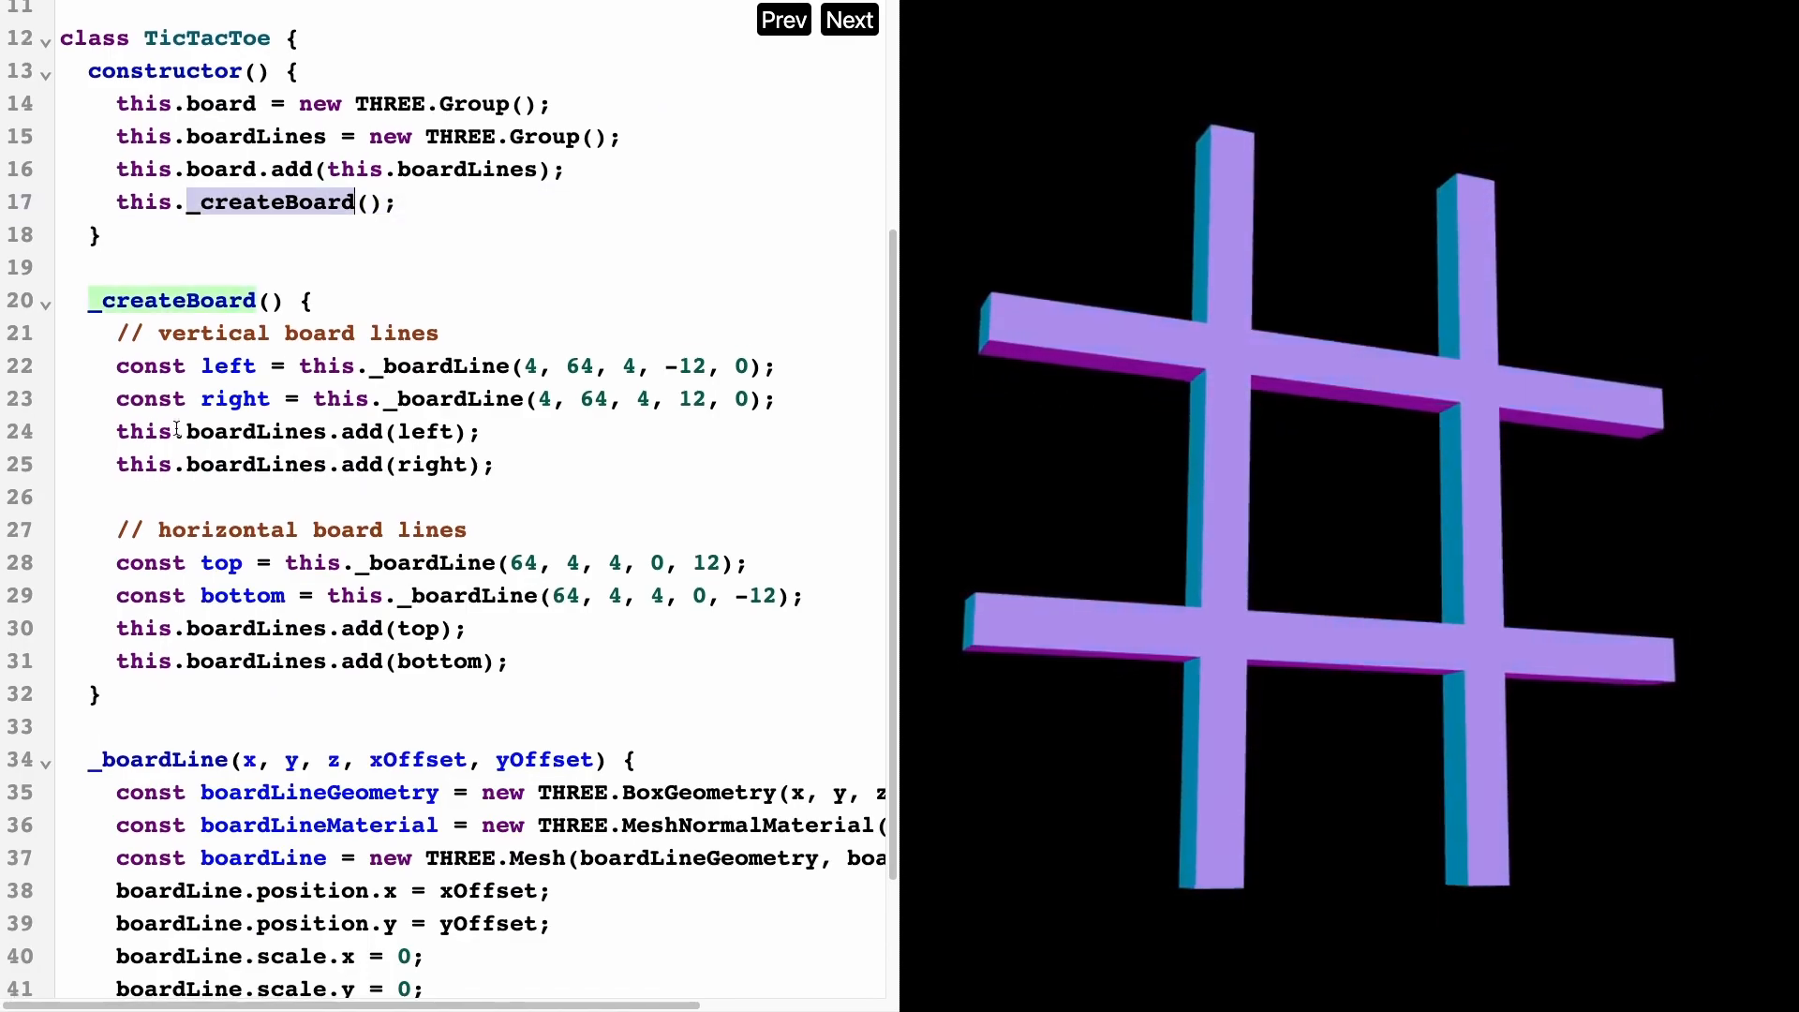
scroll(down, 3)
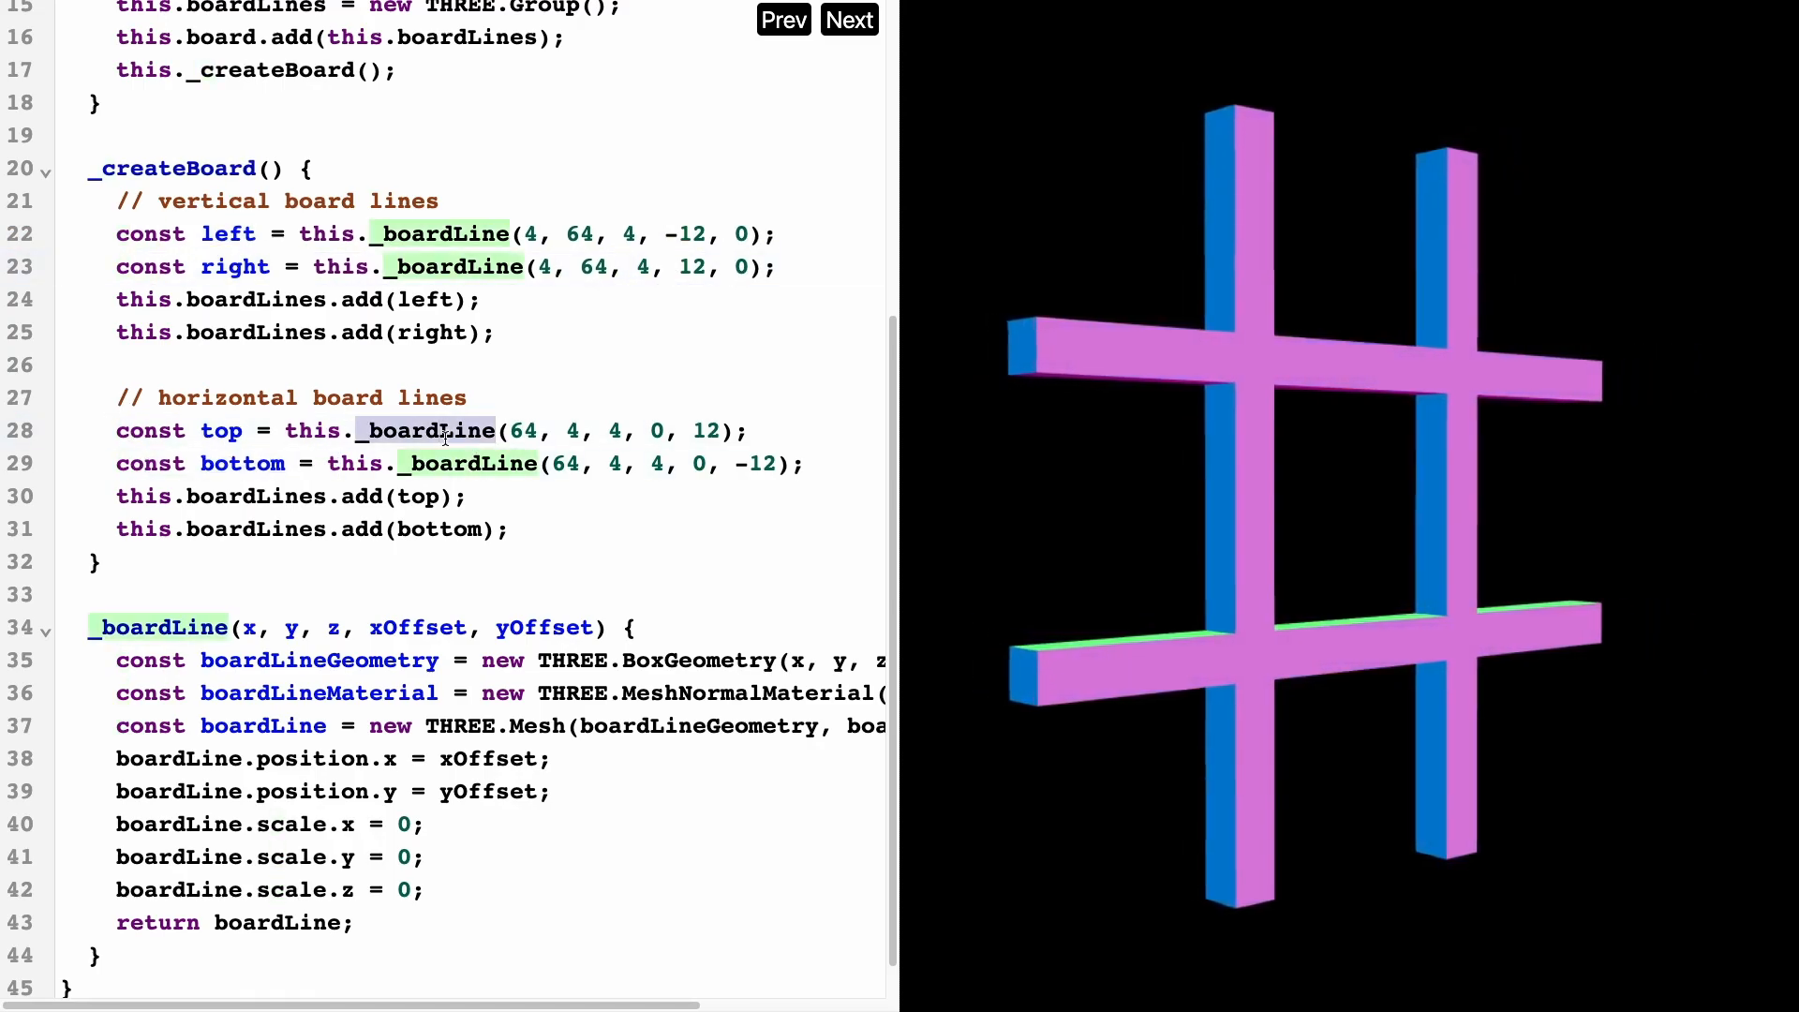
scroll(down, 3)
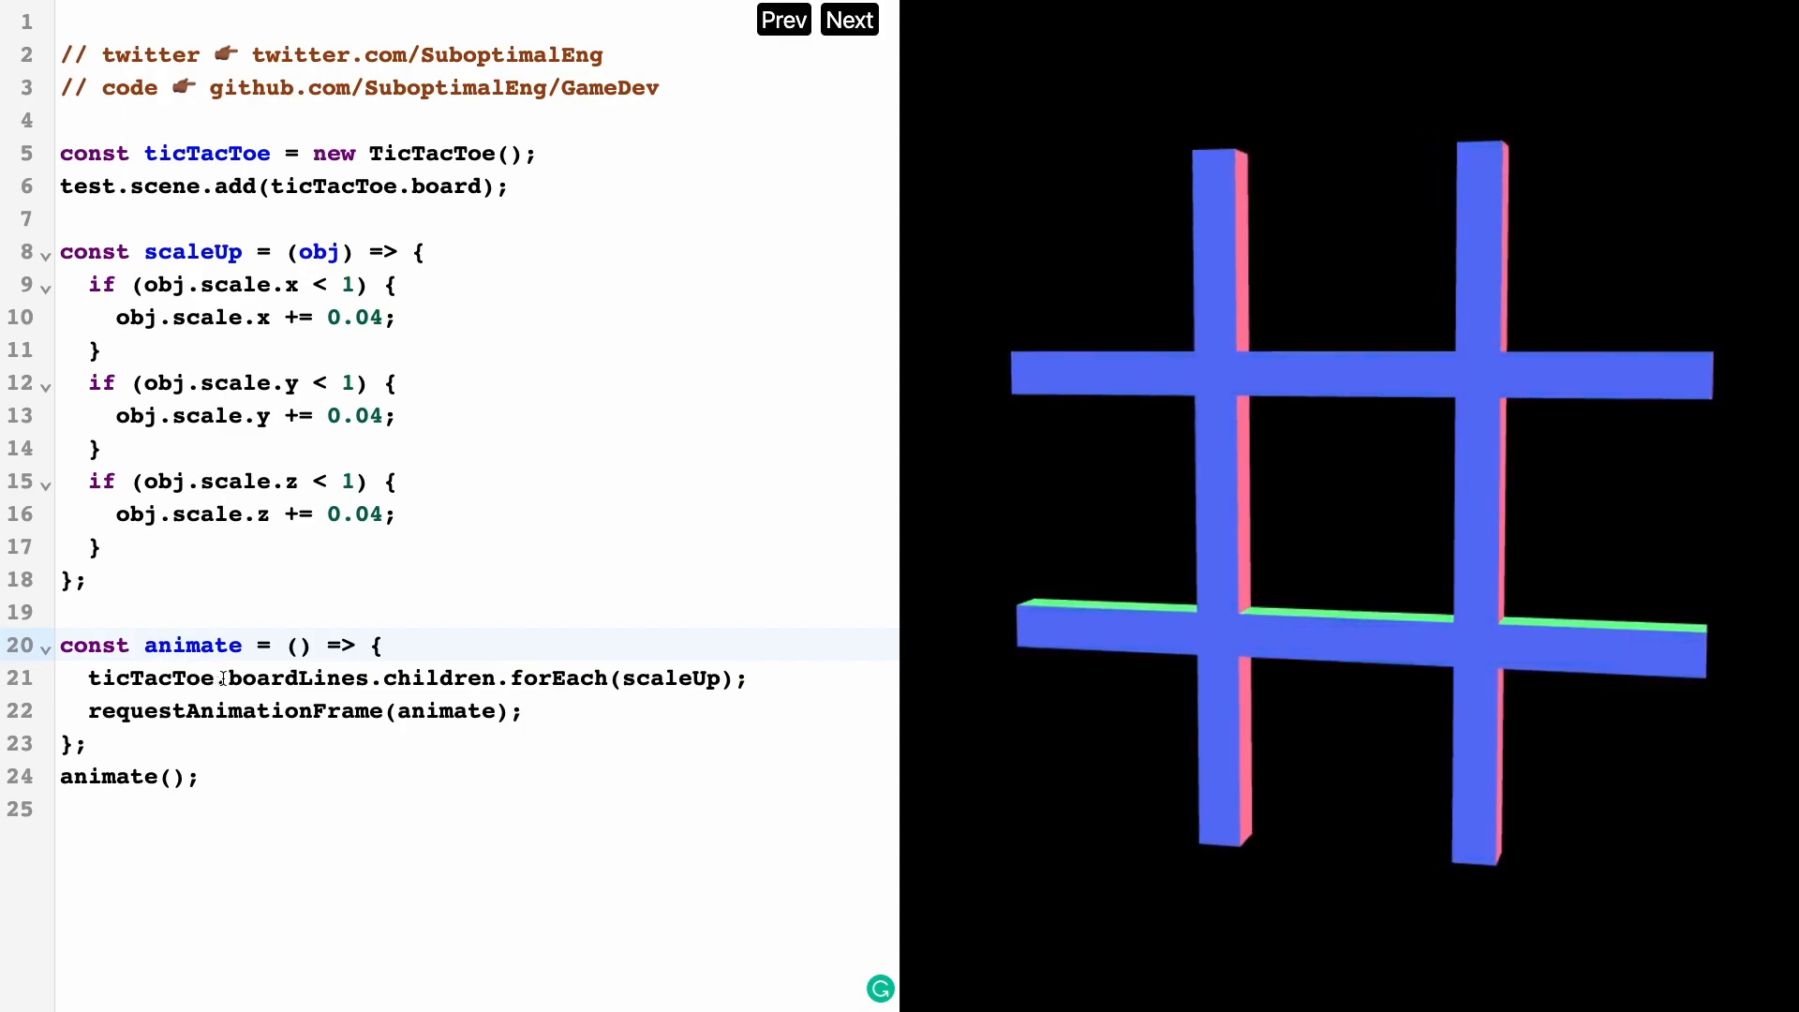
Highlight ticTacToe inside the animate function on line 21.
double_click(300, 677)
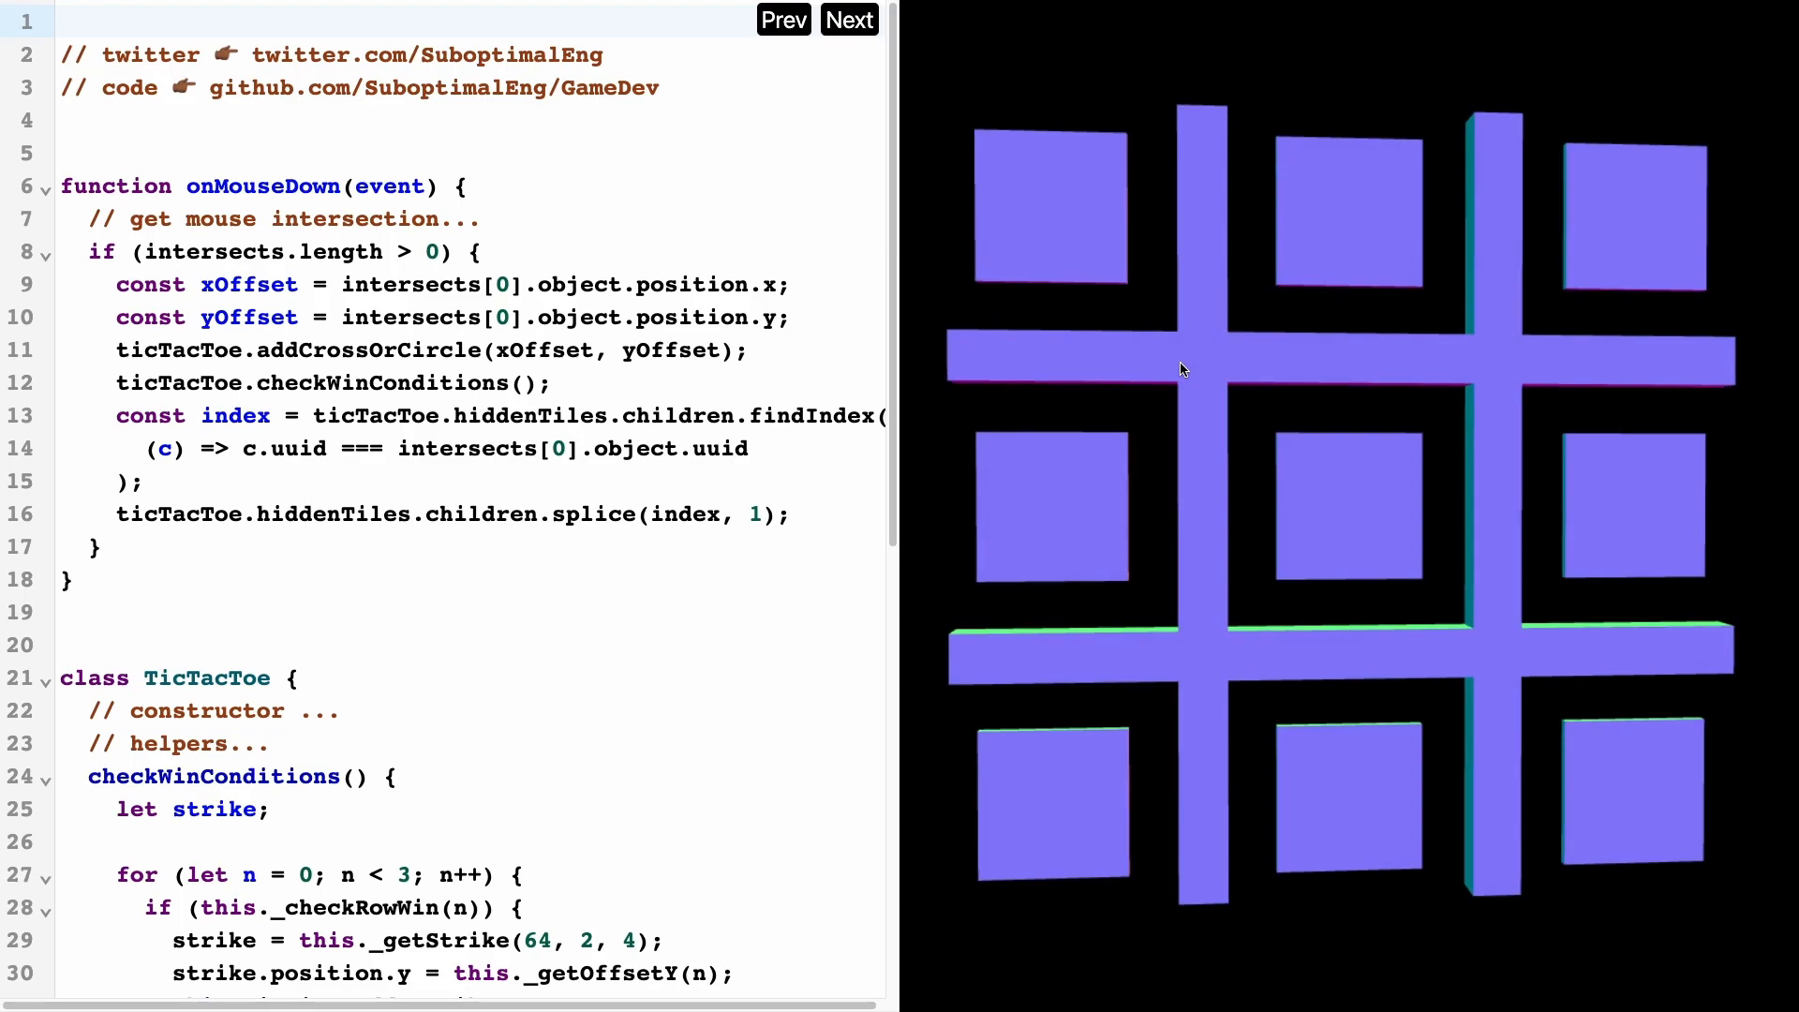
click(431, 351)
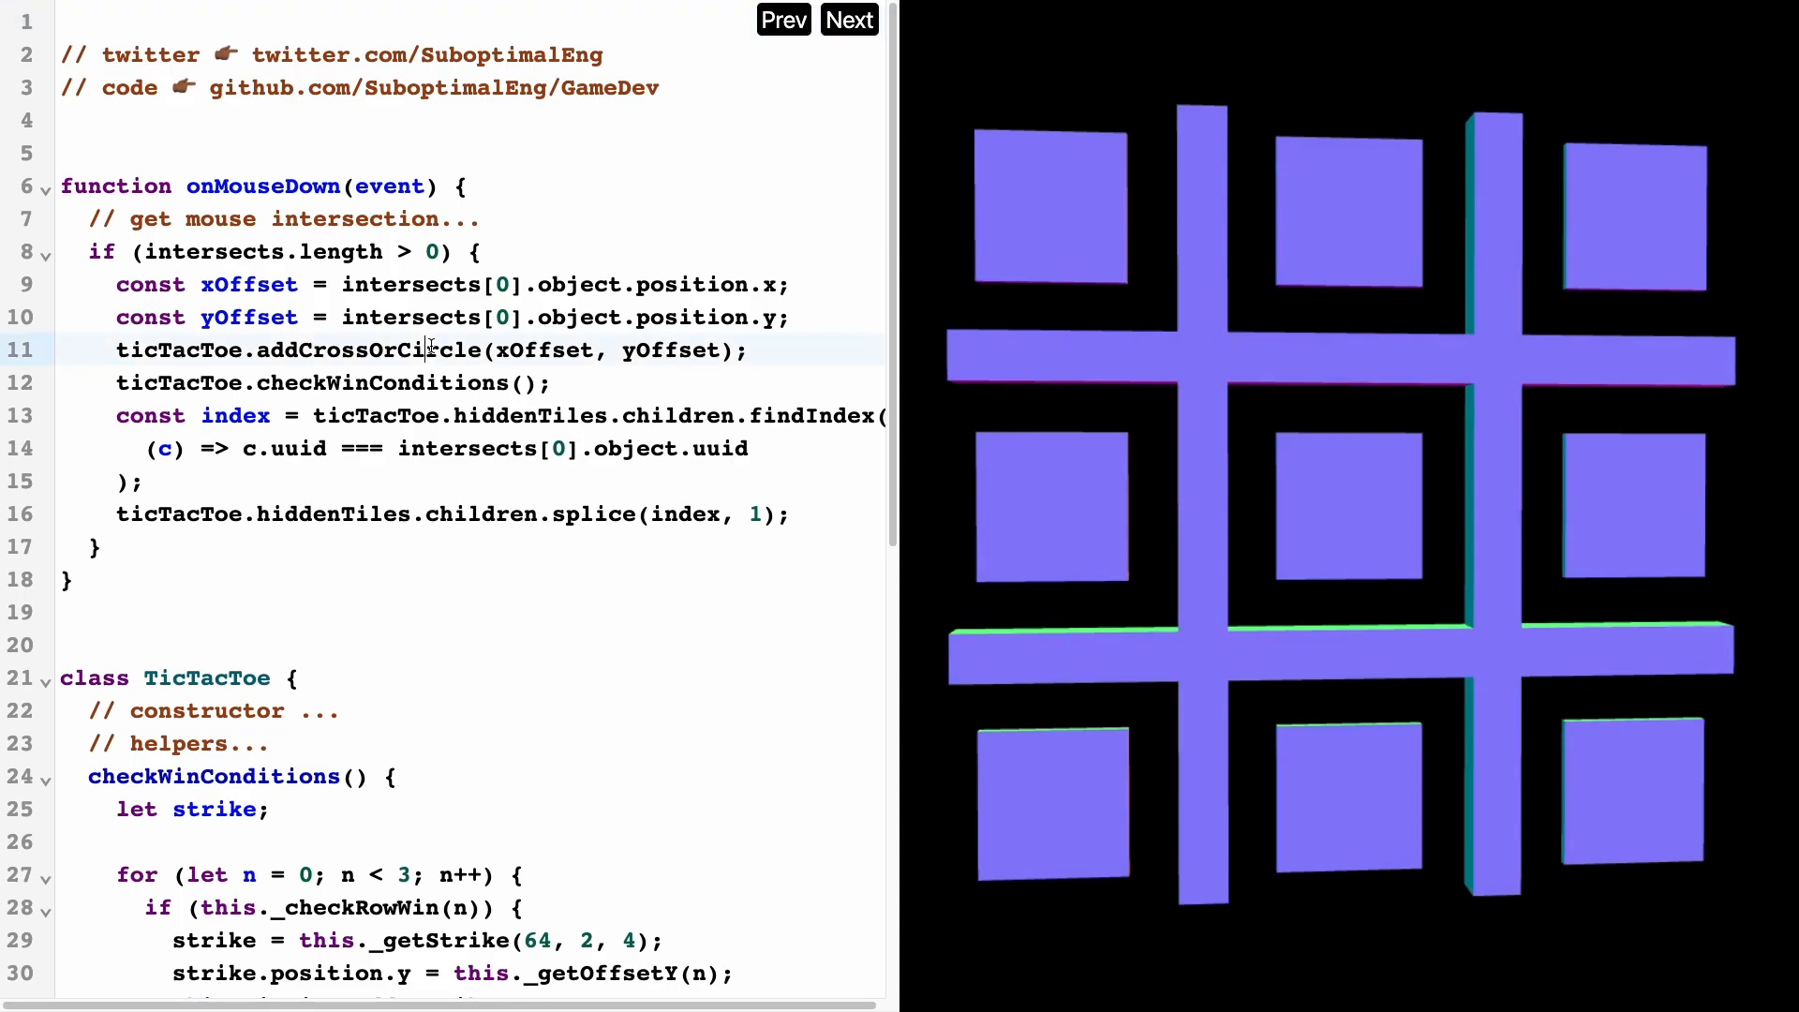
double_click(371, 350)
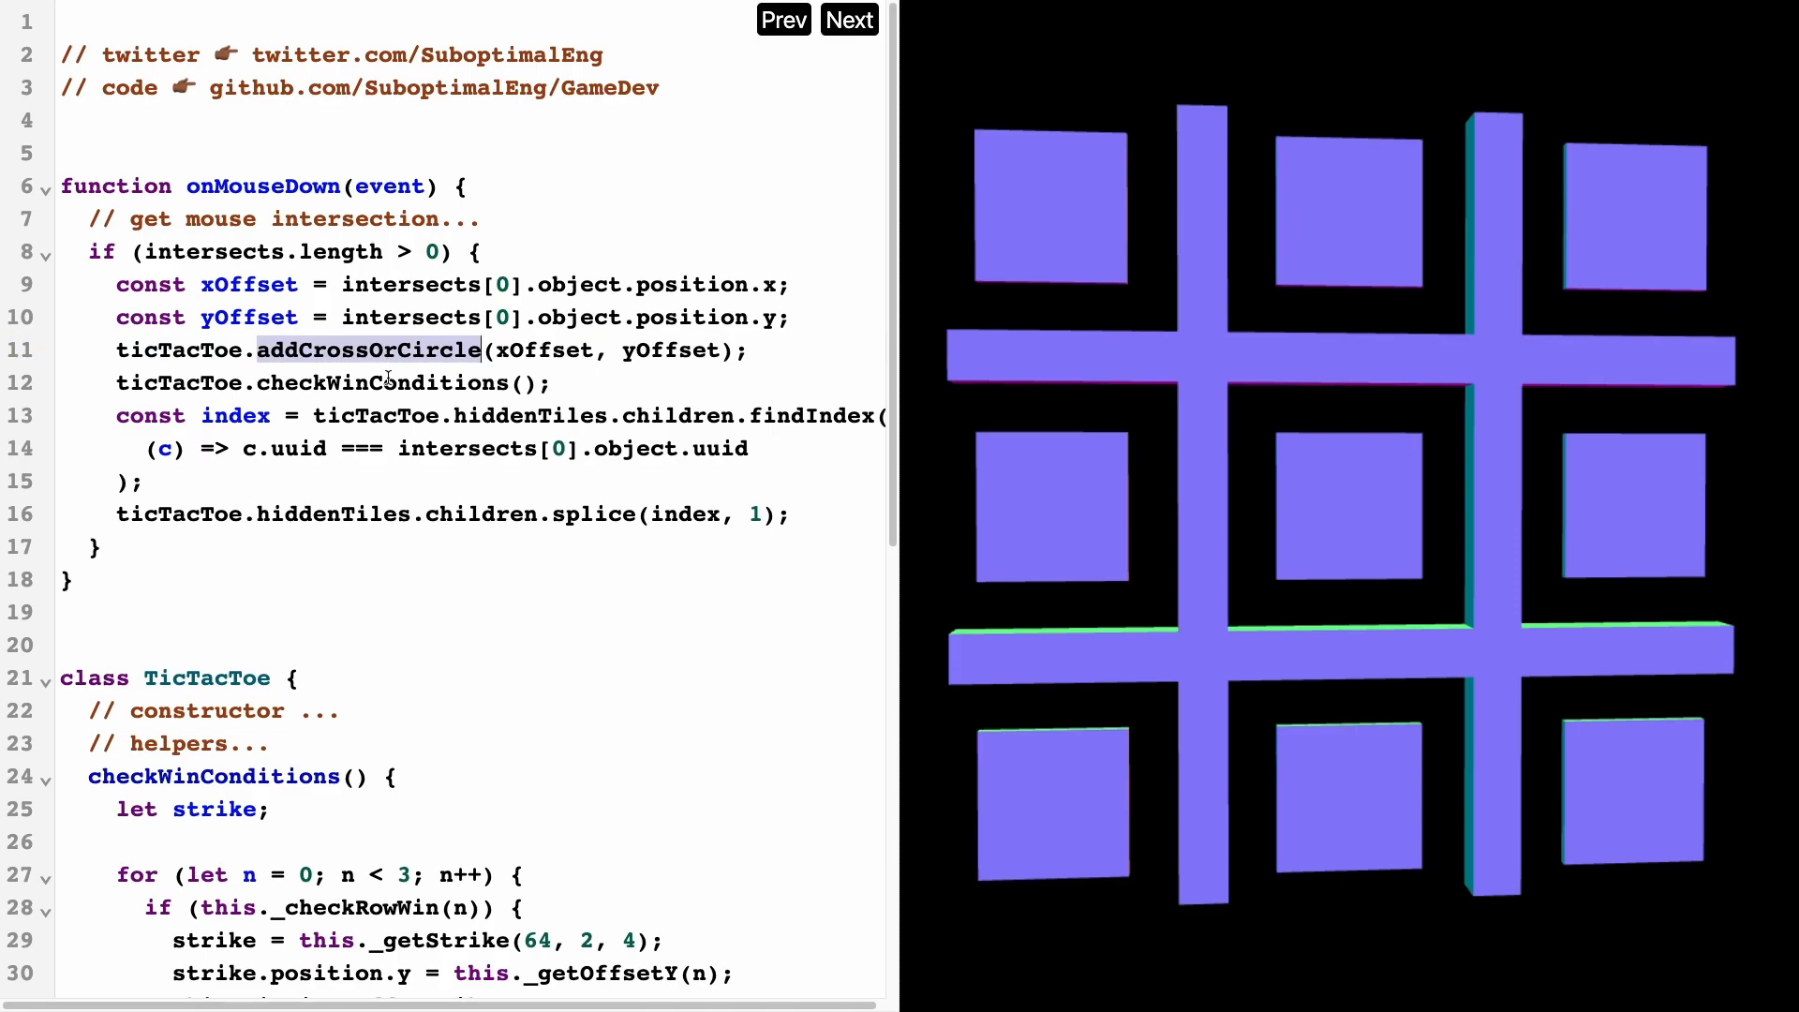
click(383, 382)
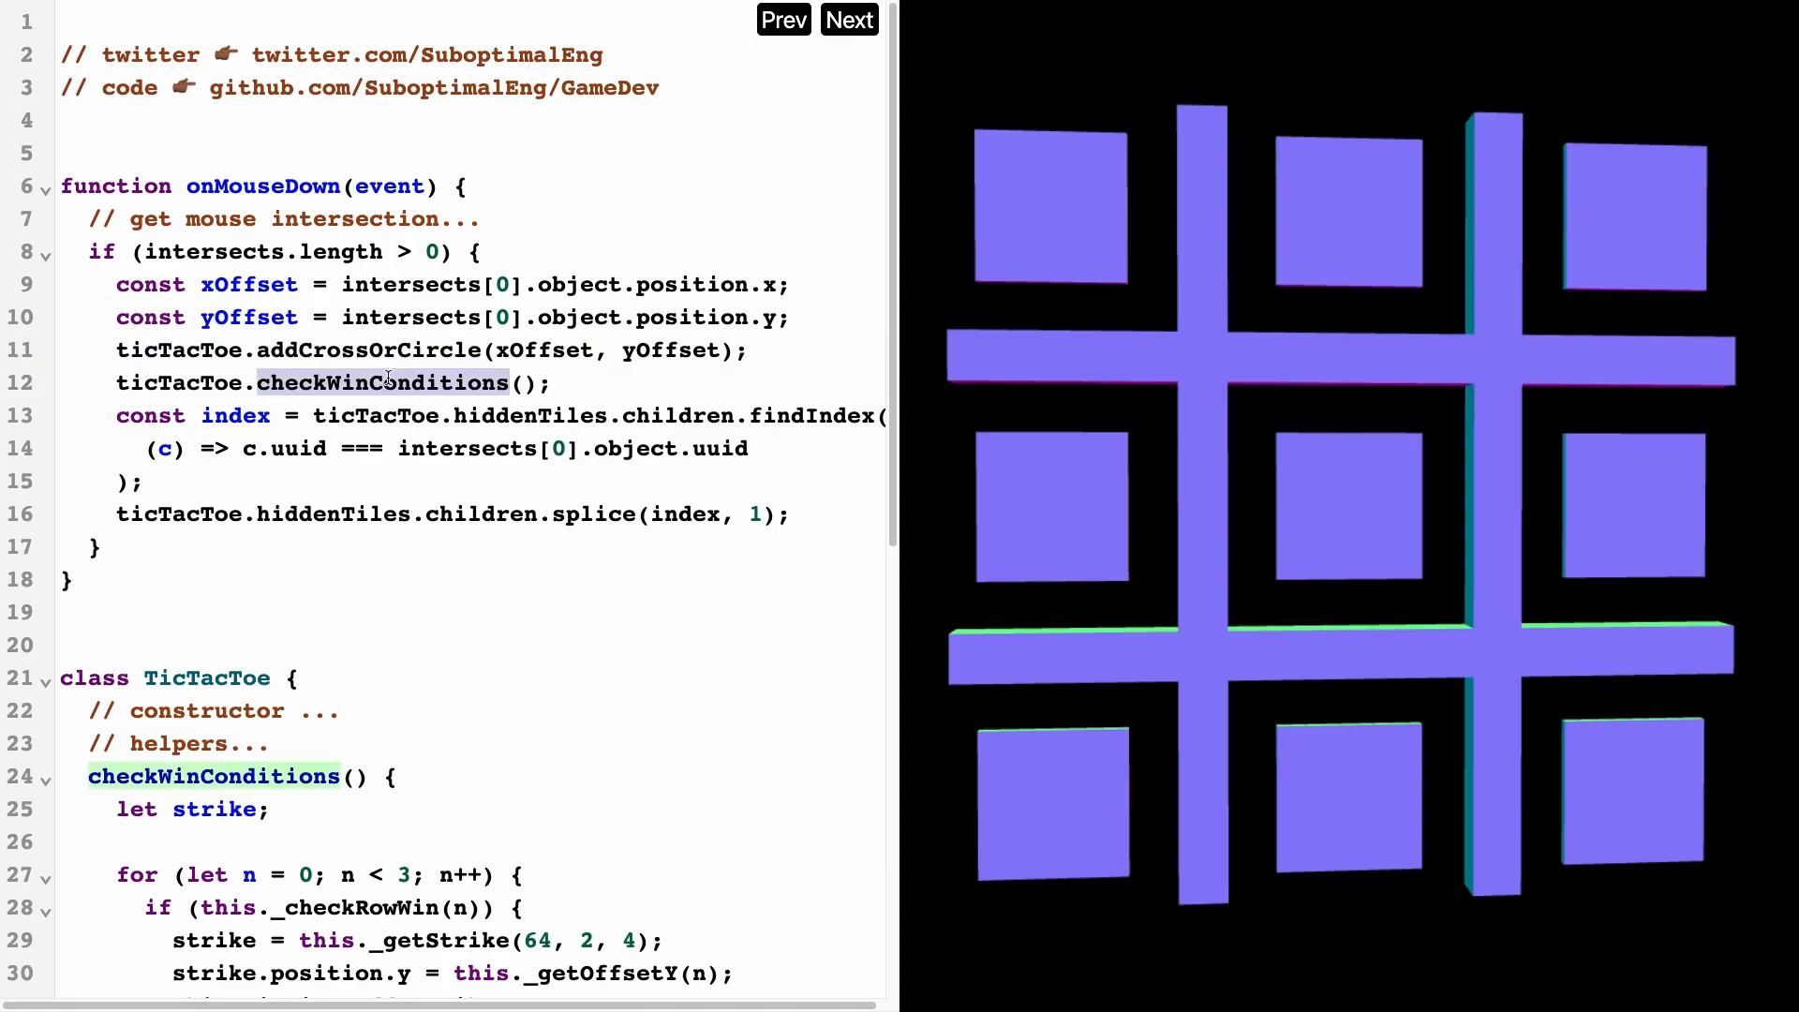
scroll(down, 3)
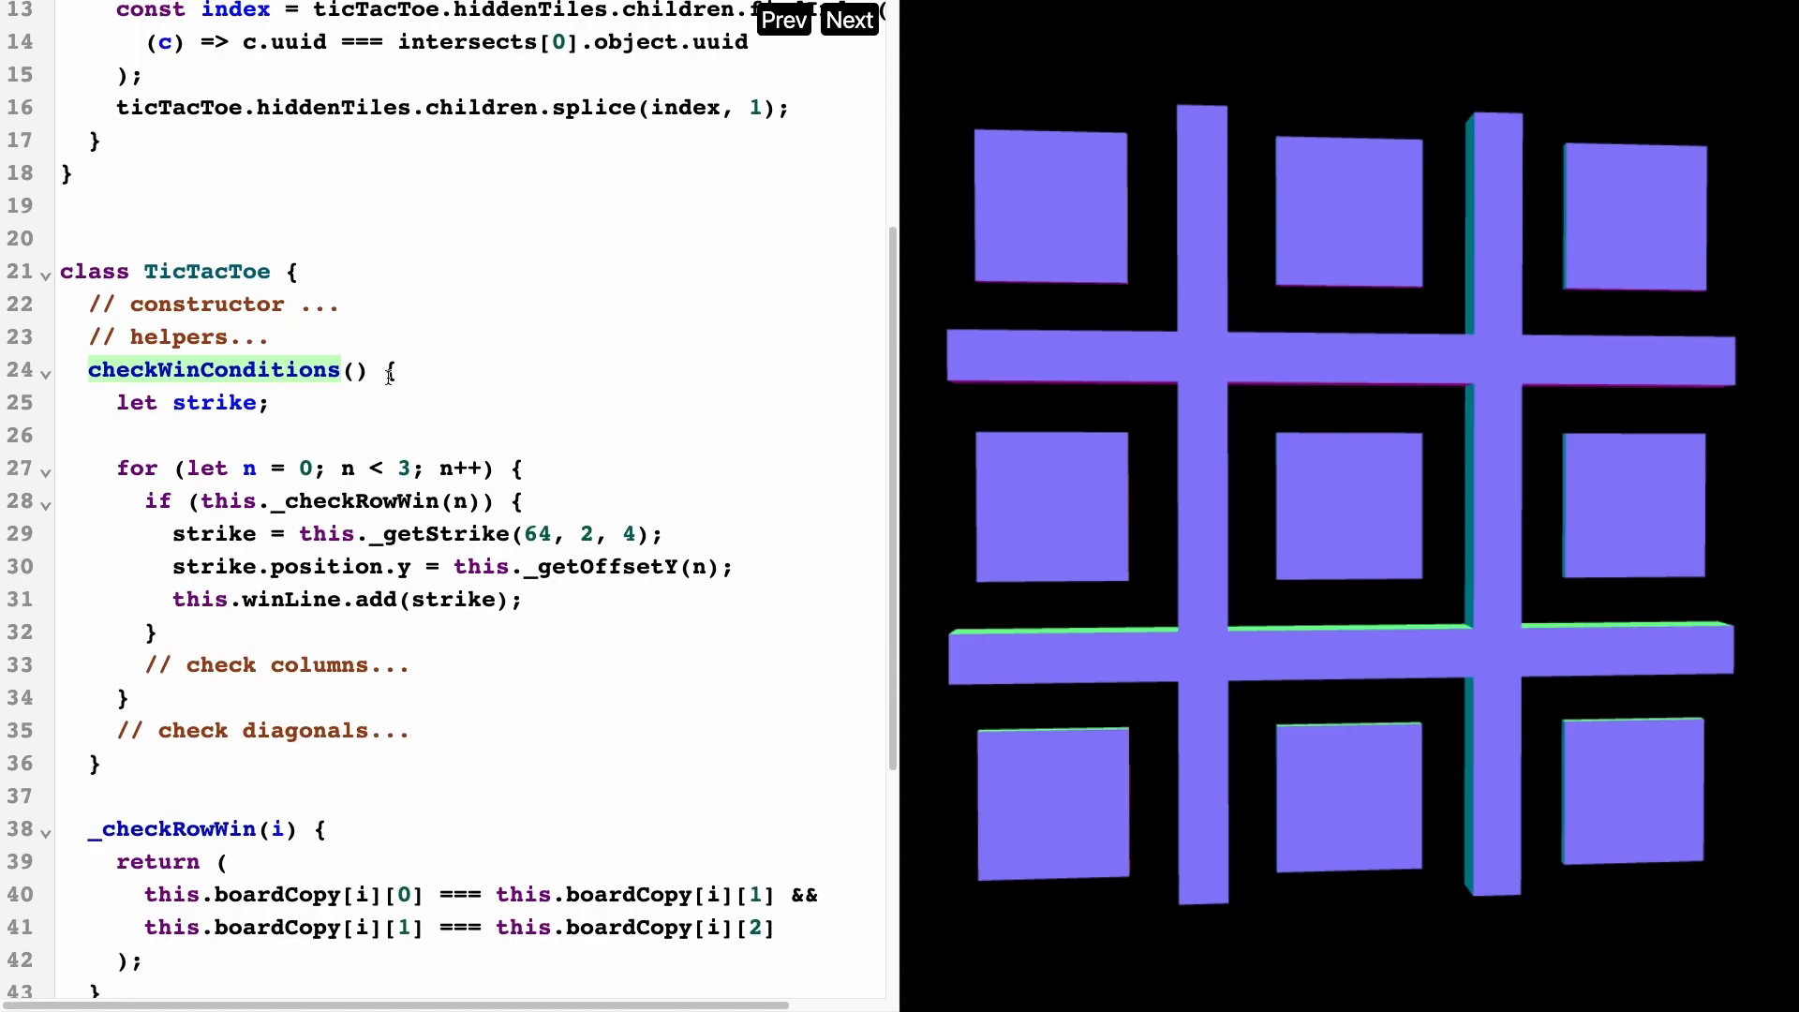
double_click(303, 729)
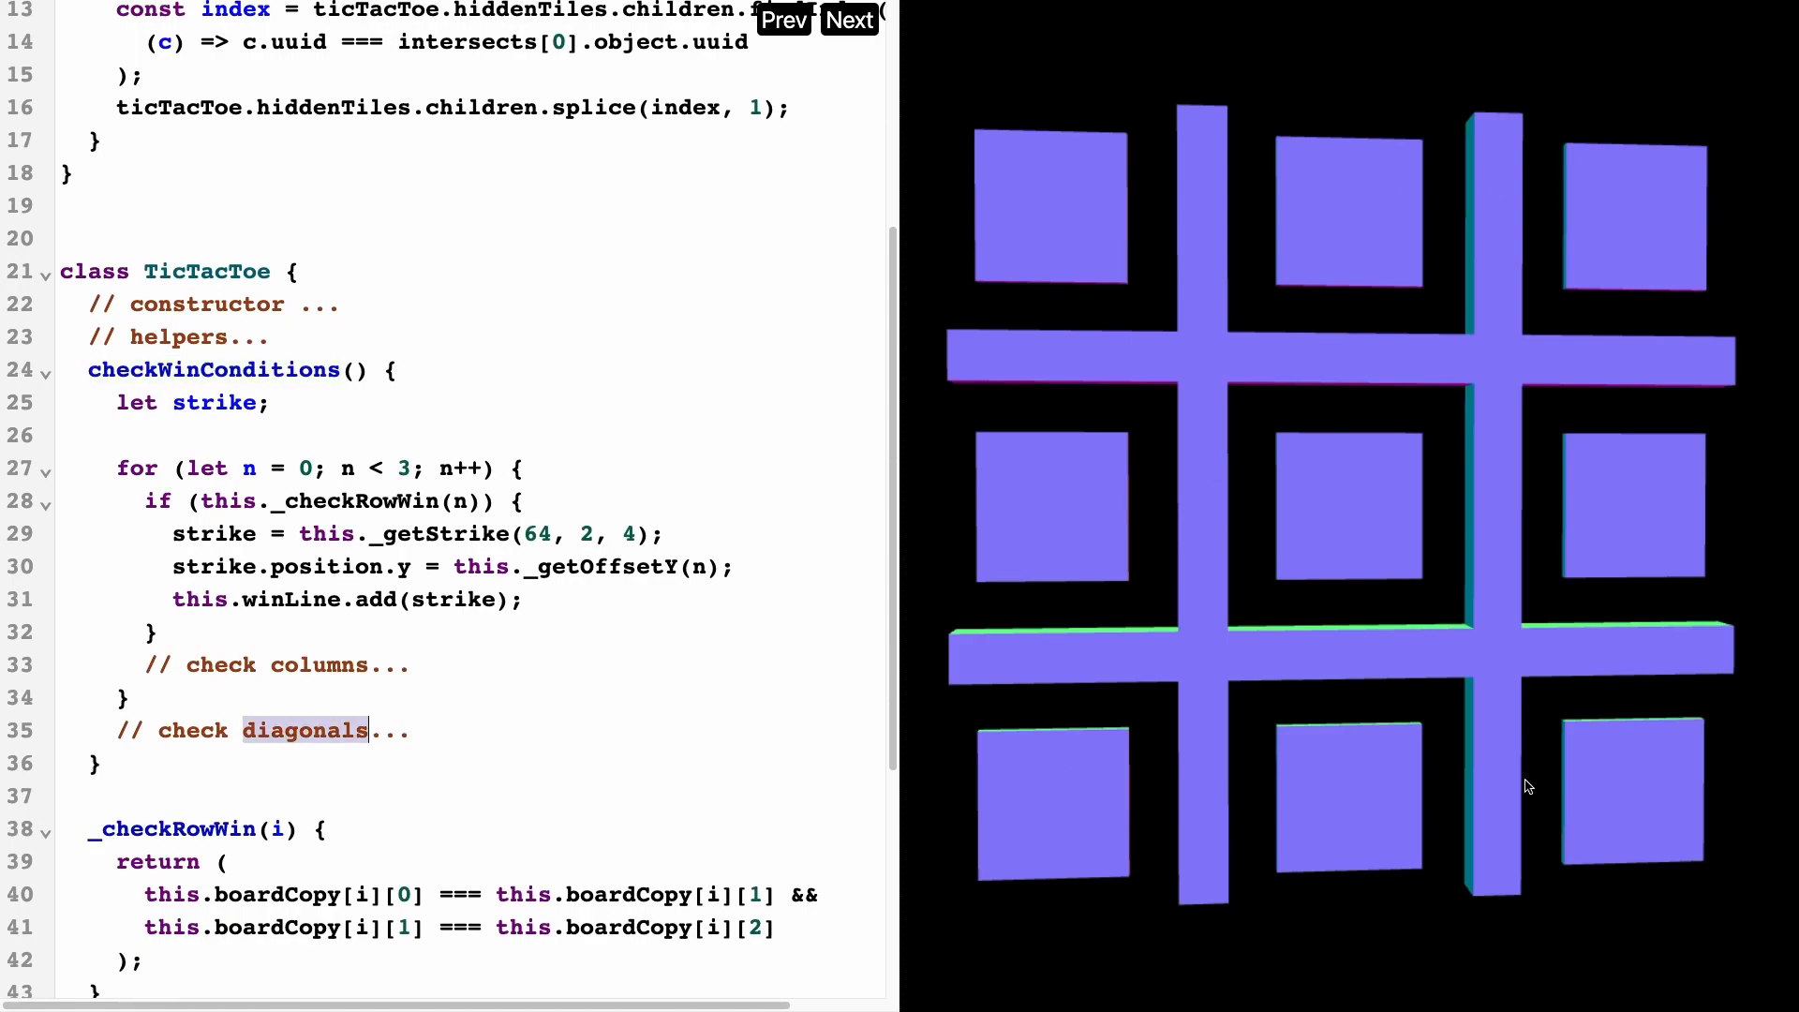
mouse_move(1680, 698)
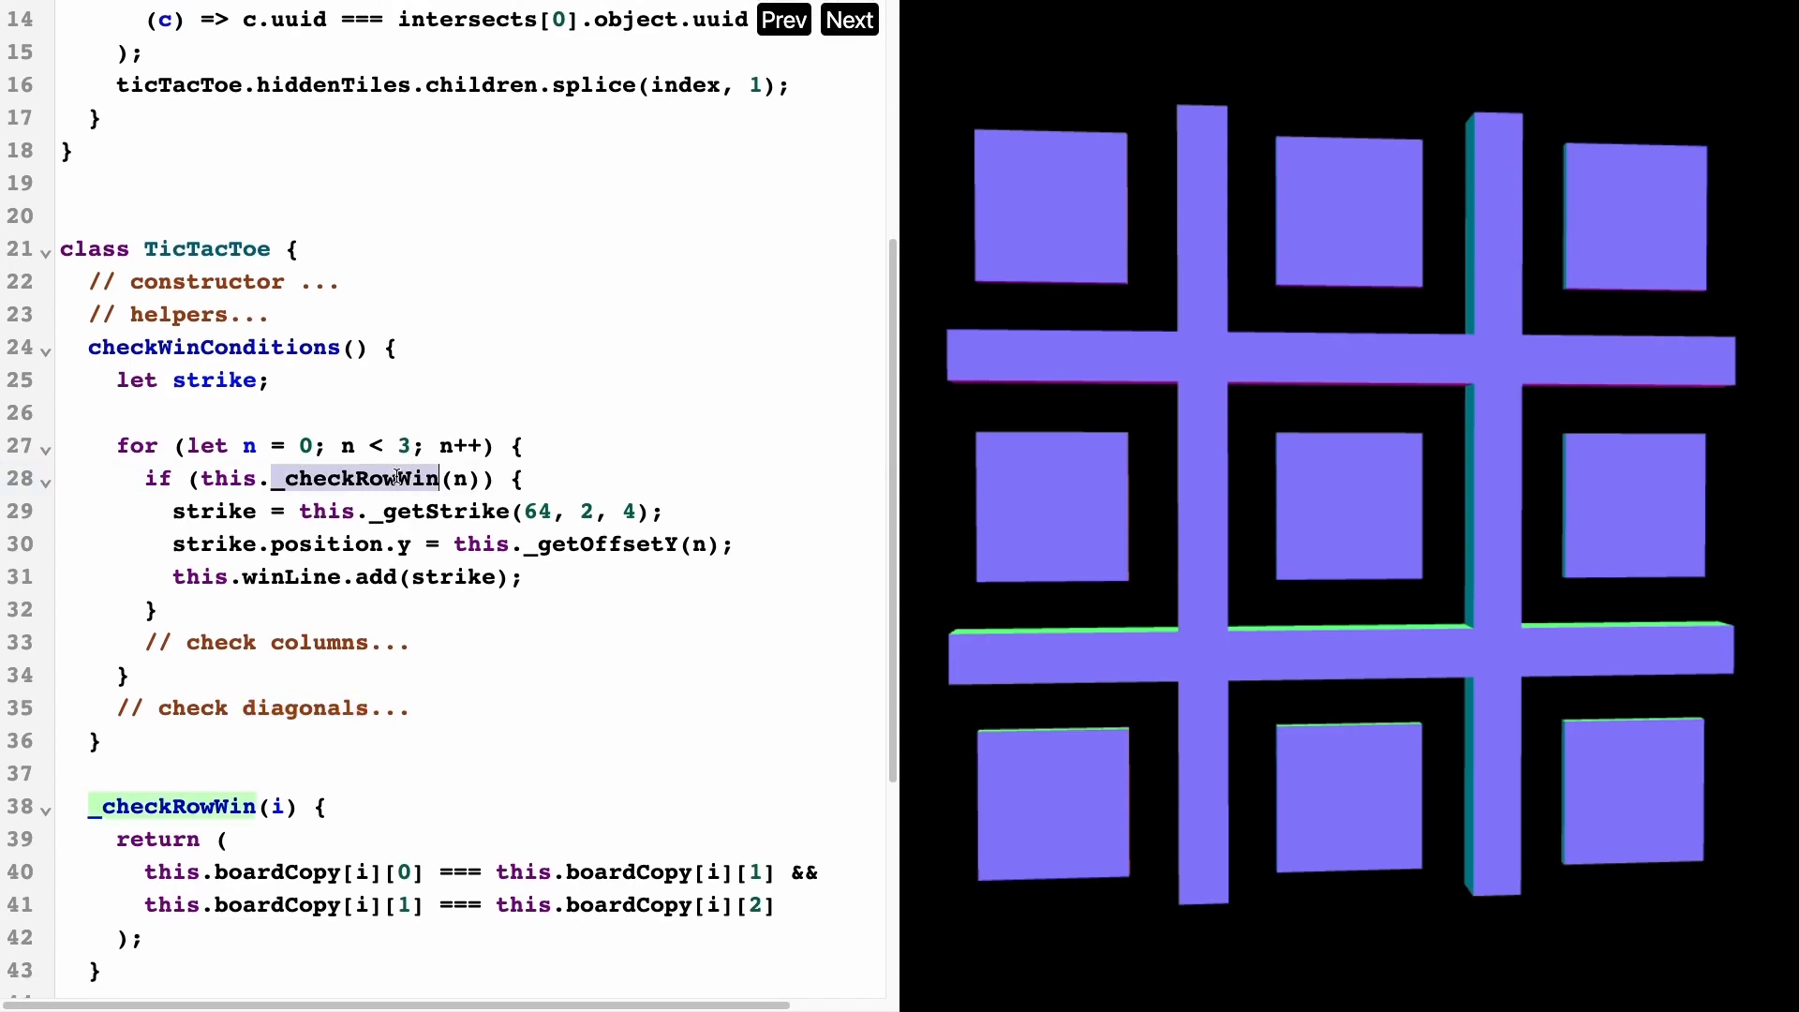
scroll(down, 3)
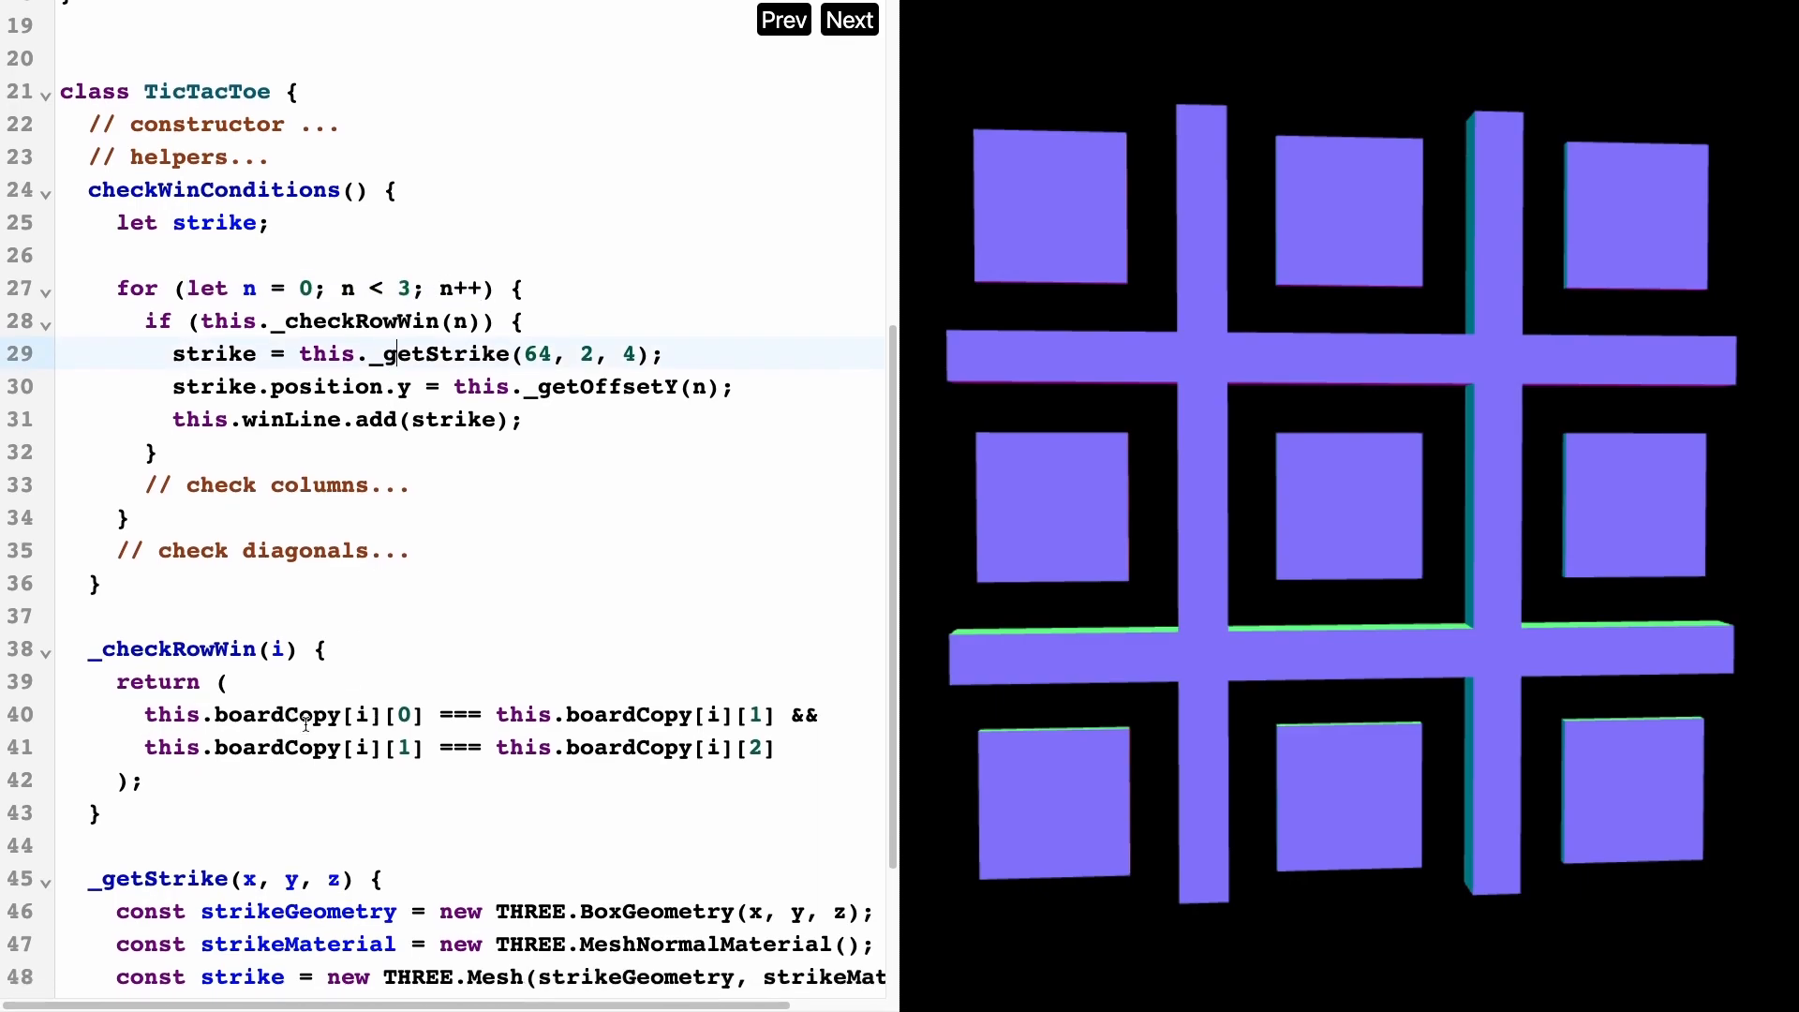
double_click(285, 714)
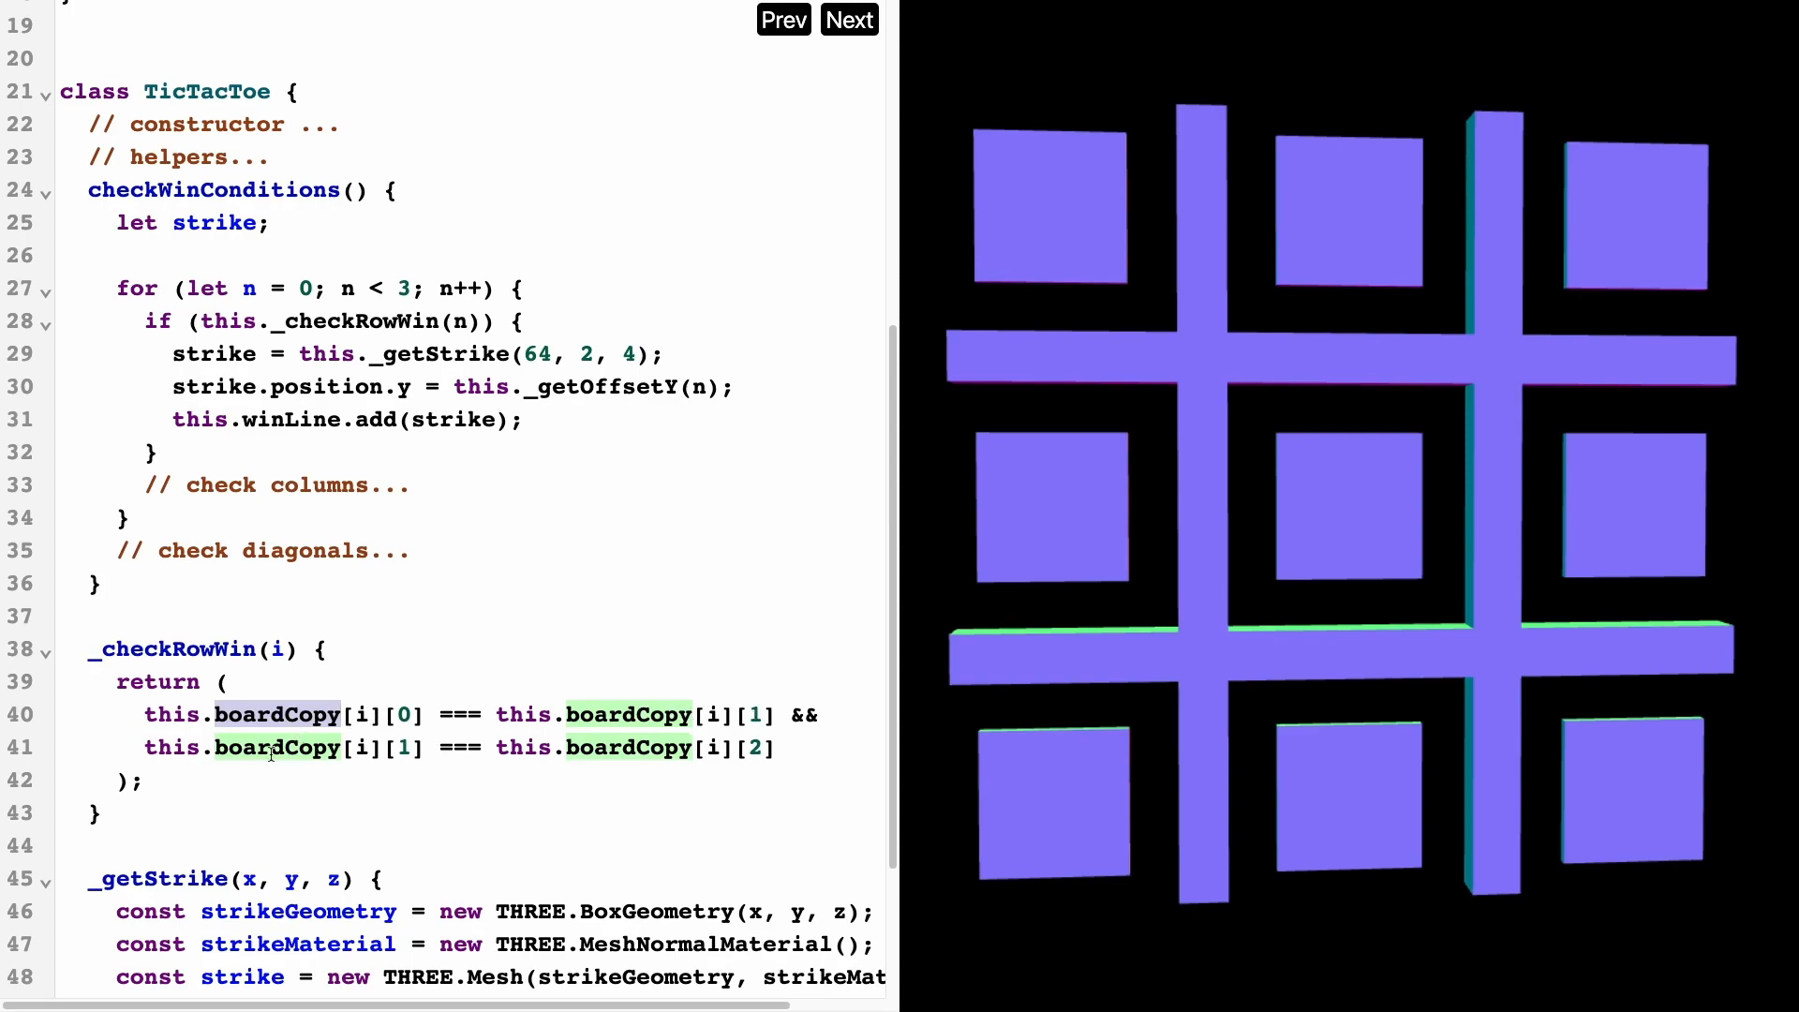
mouse_move(1031, 365)
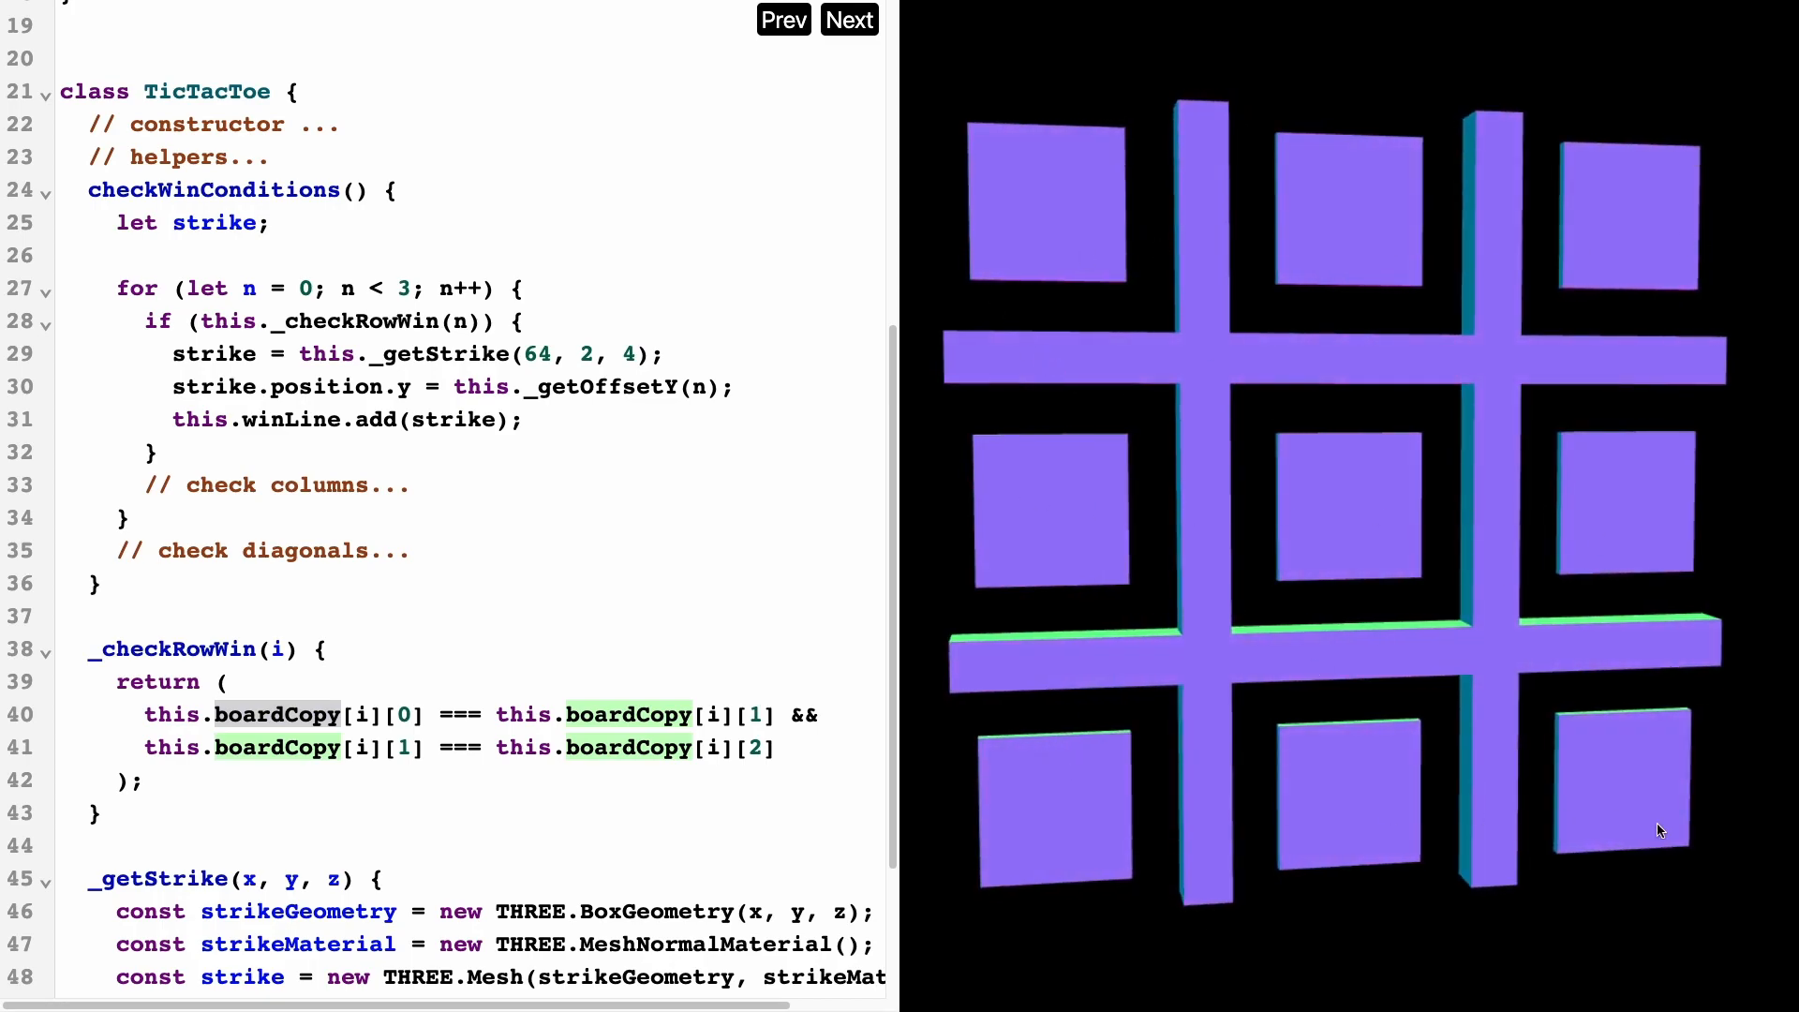
mouse_move(1551, 510)
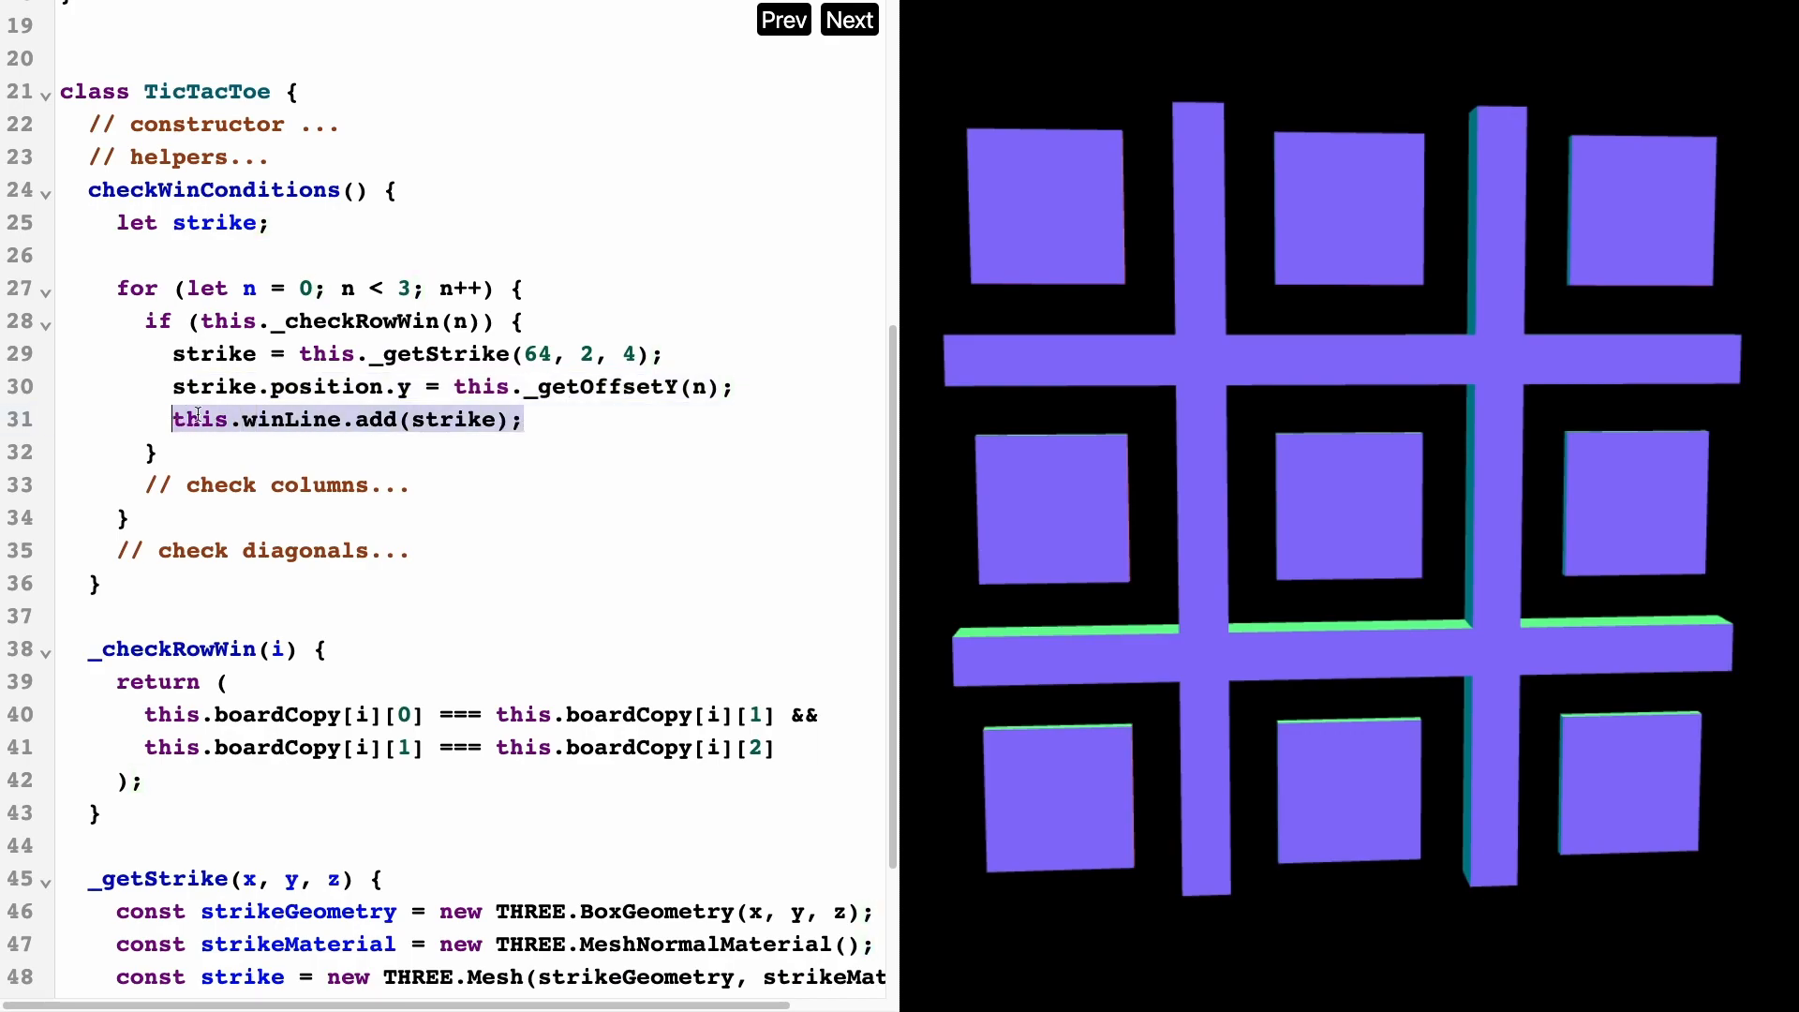
scroll(down, 3)
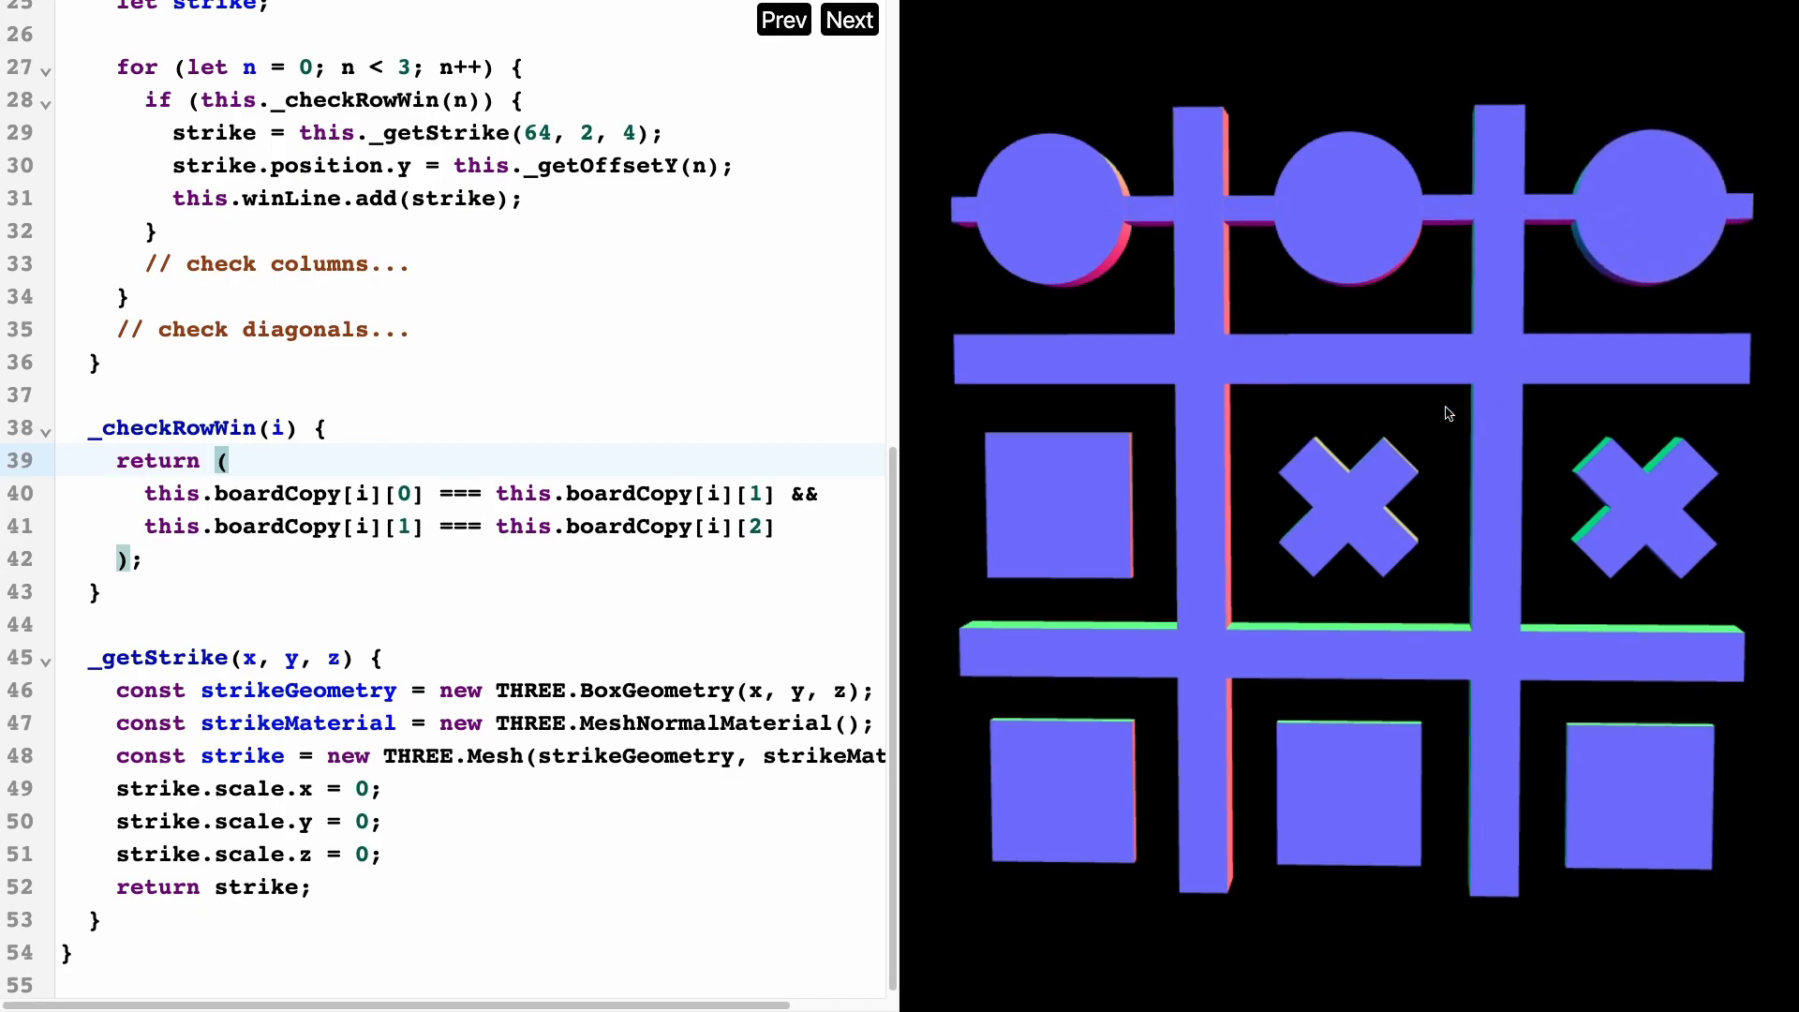
mouse_move(1231, 401)
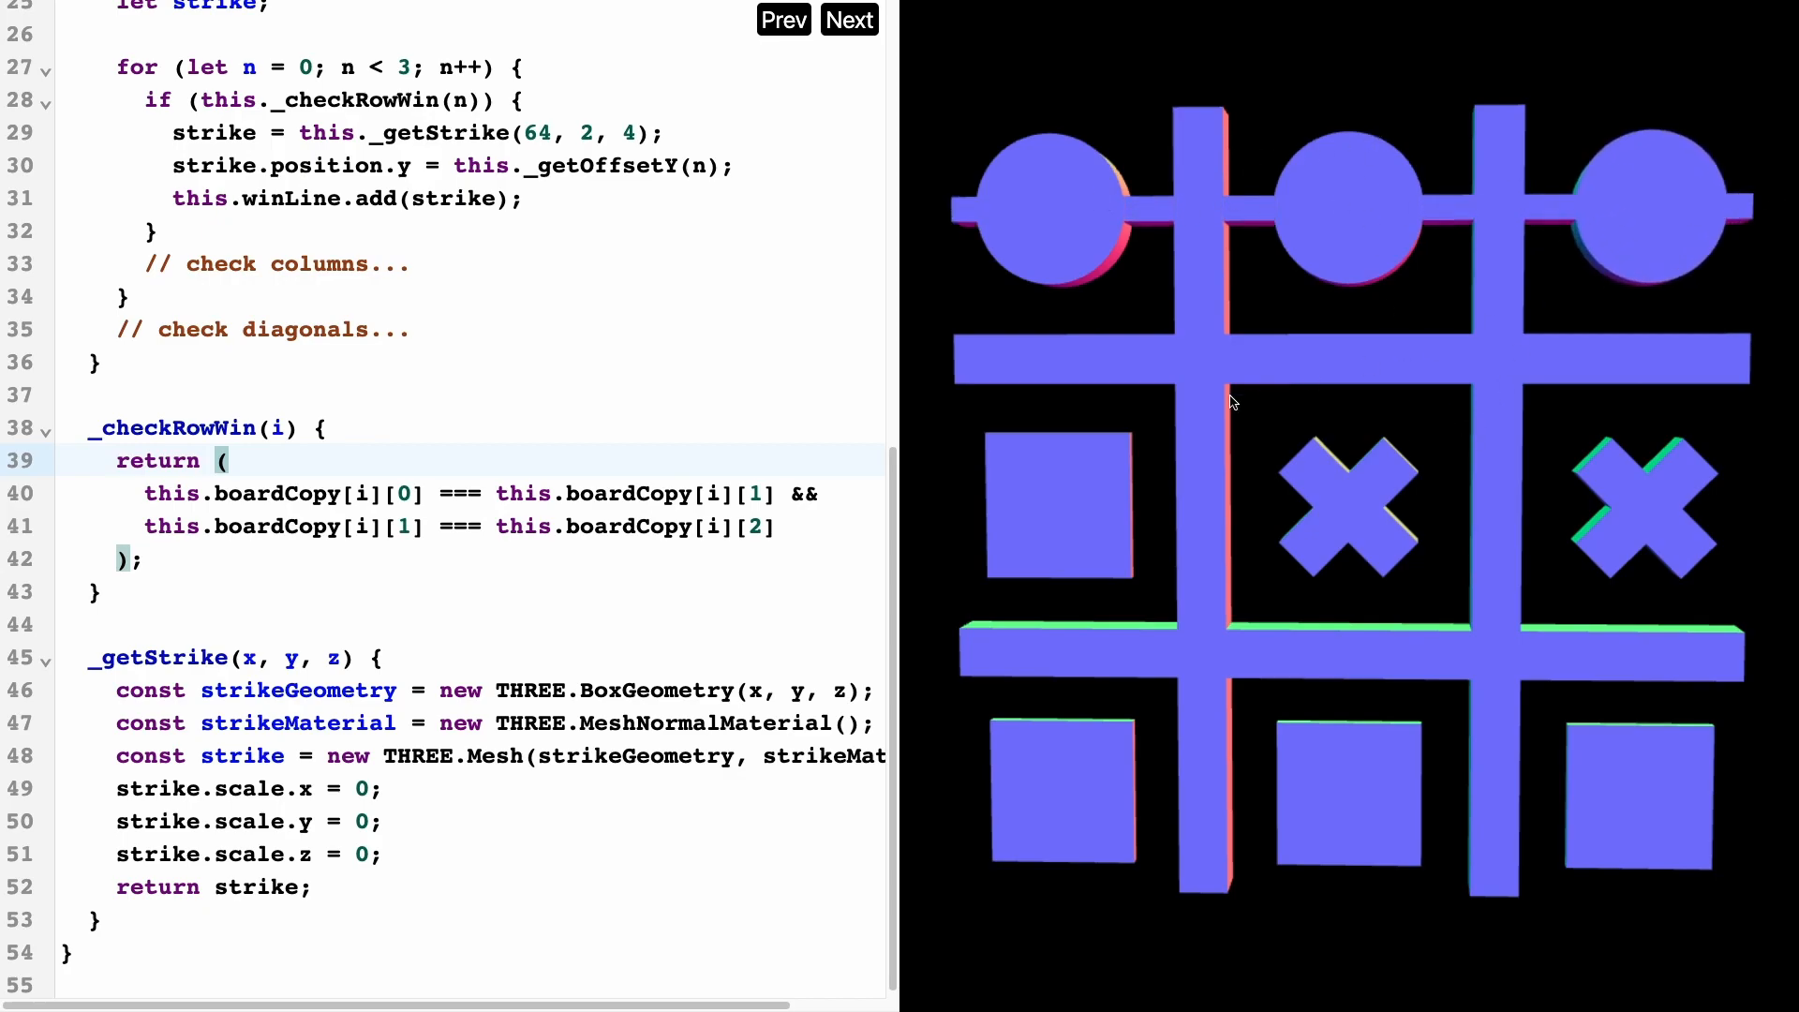
Place a circle top-left and a cross in the centre, then reset the board.
click(784, 19)
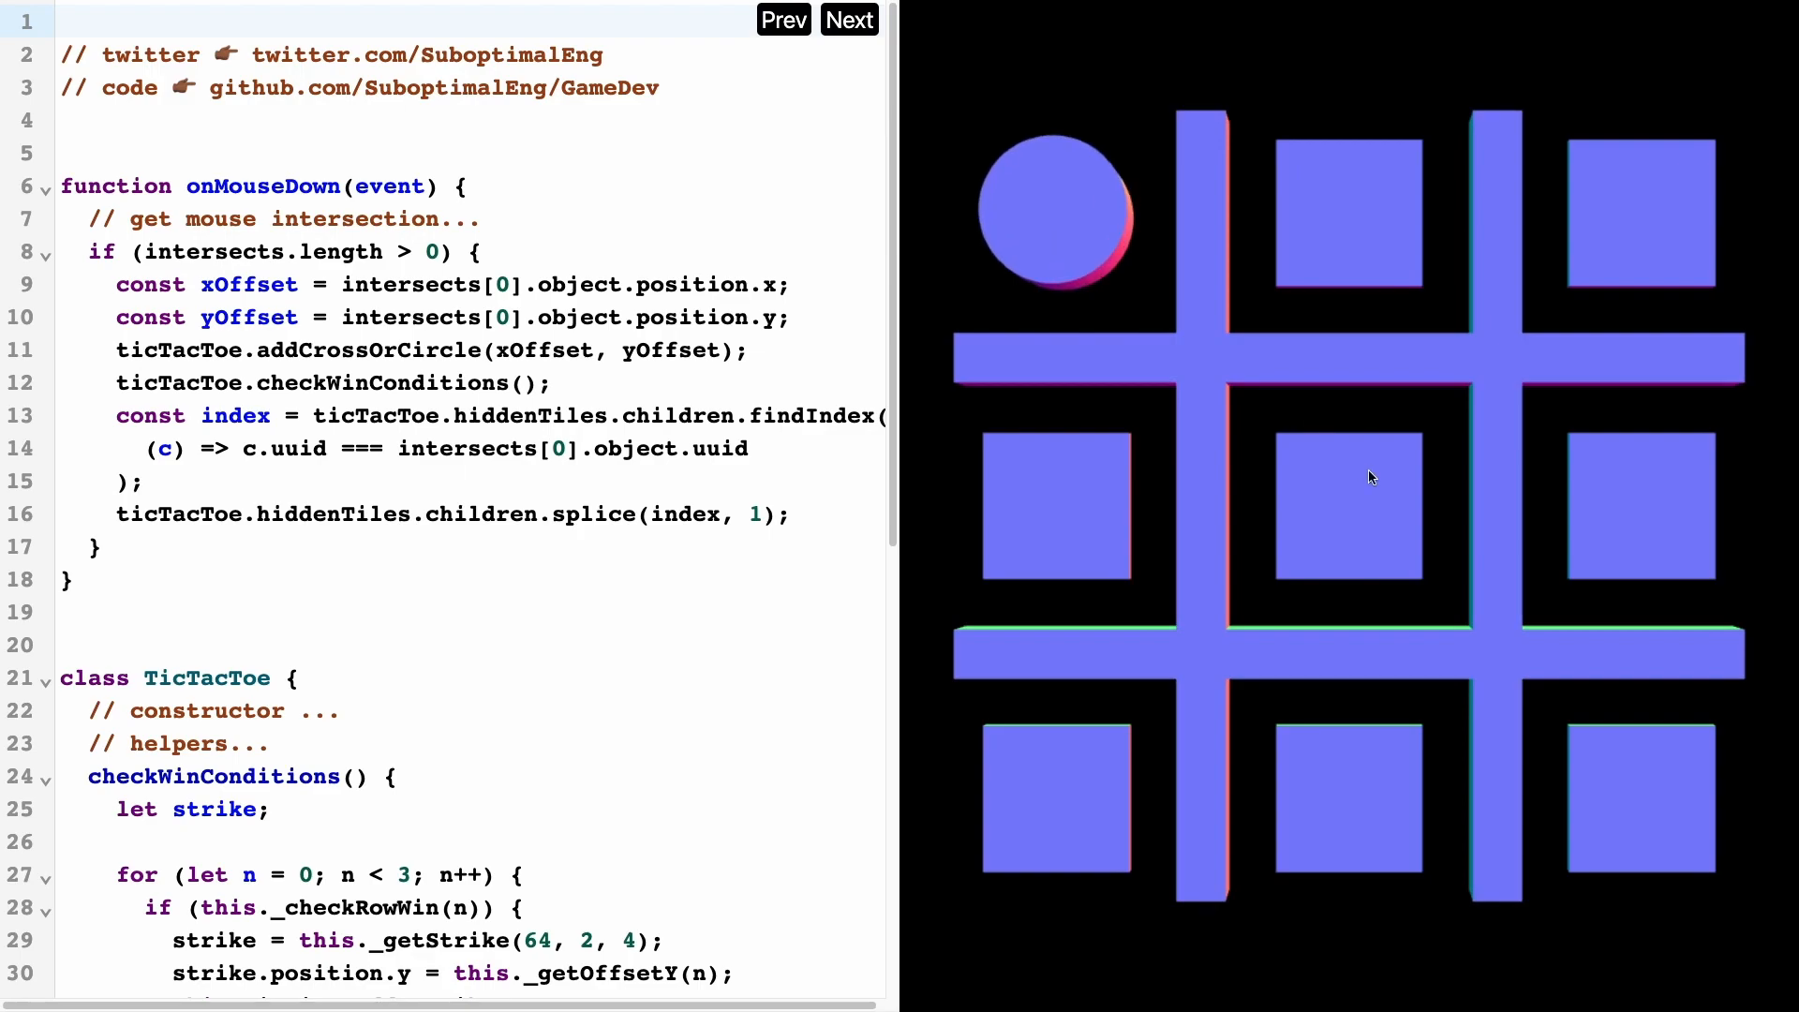
click(1372, 510)
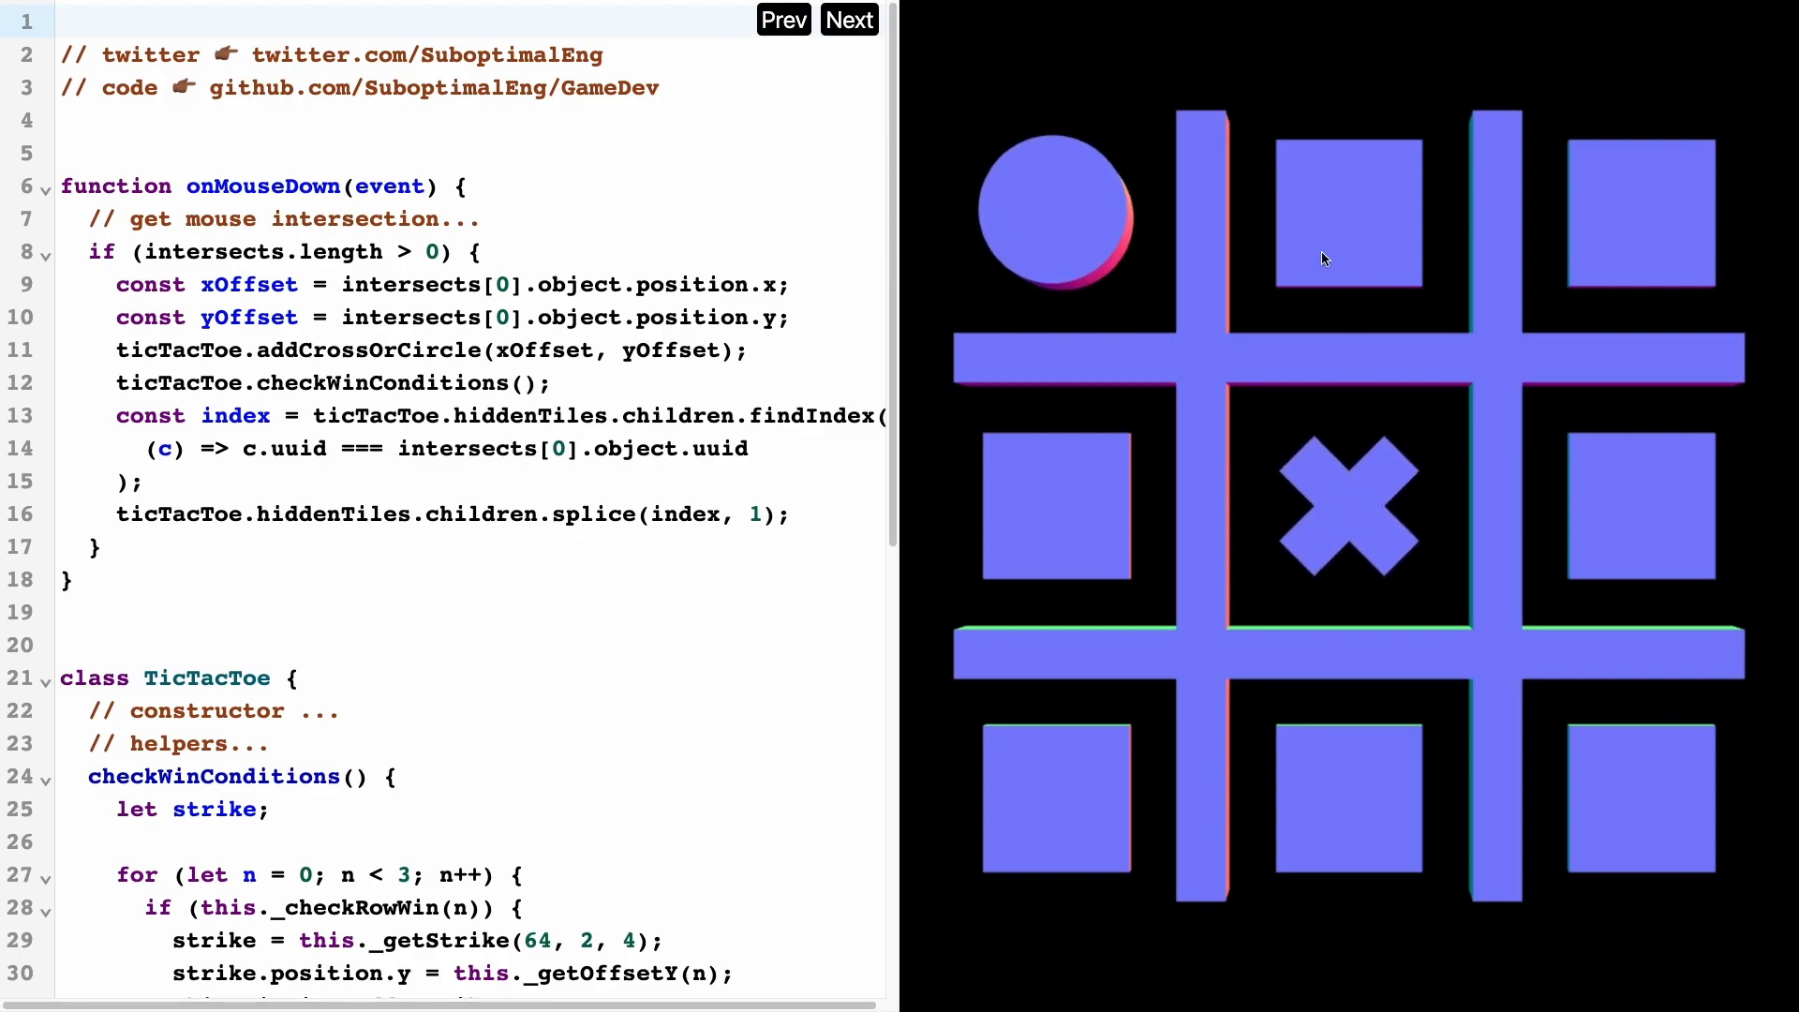
click(1055, 791)
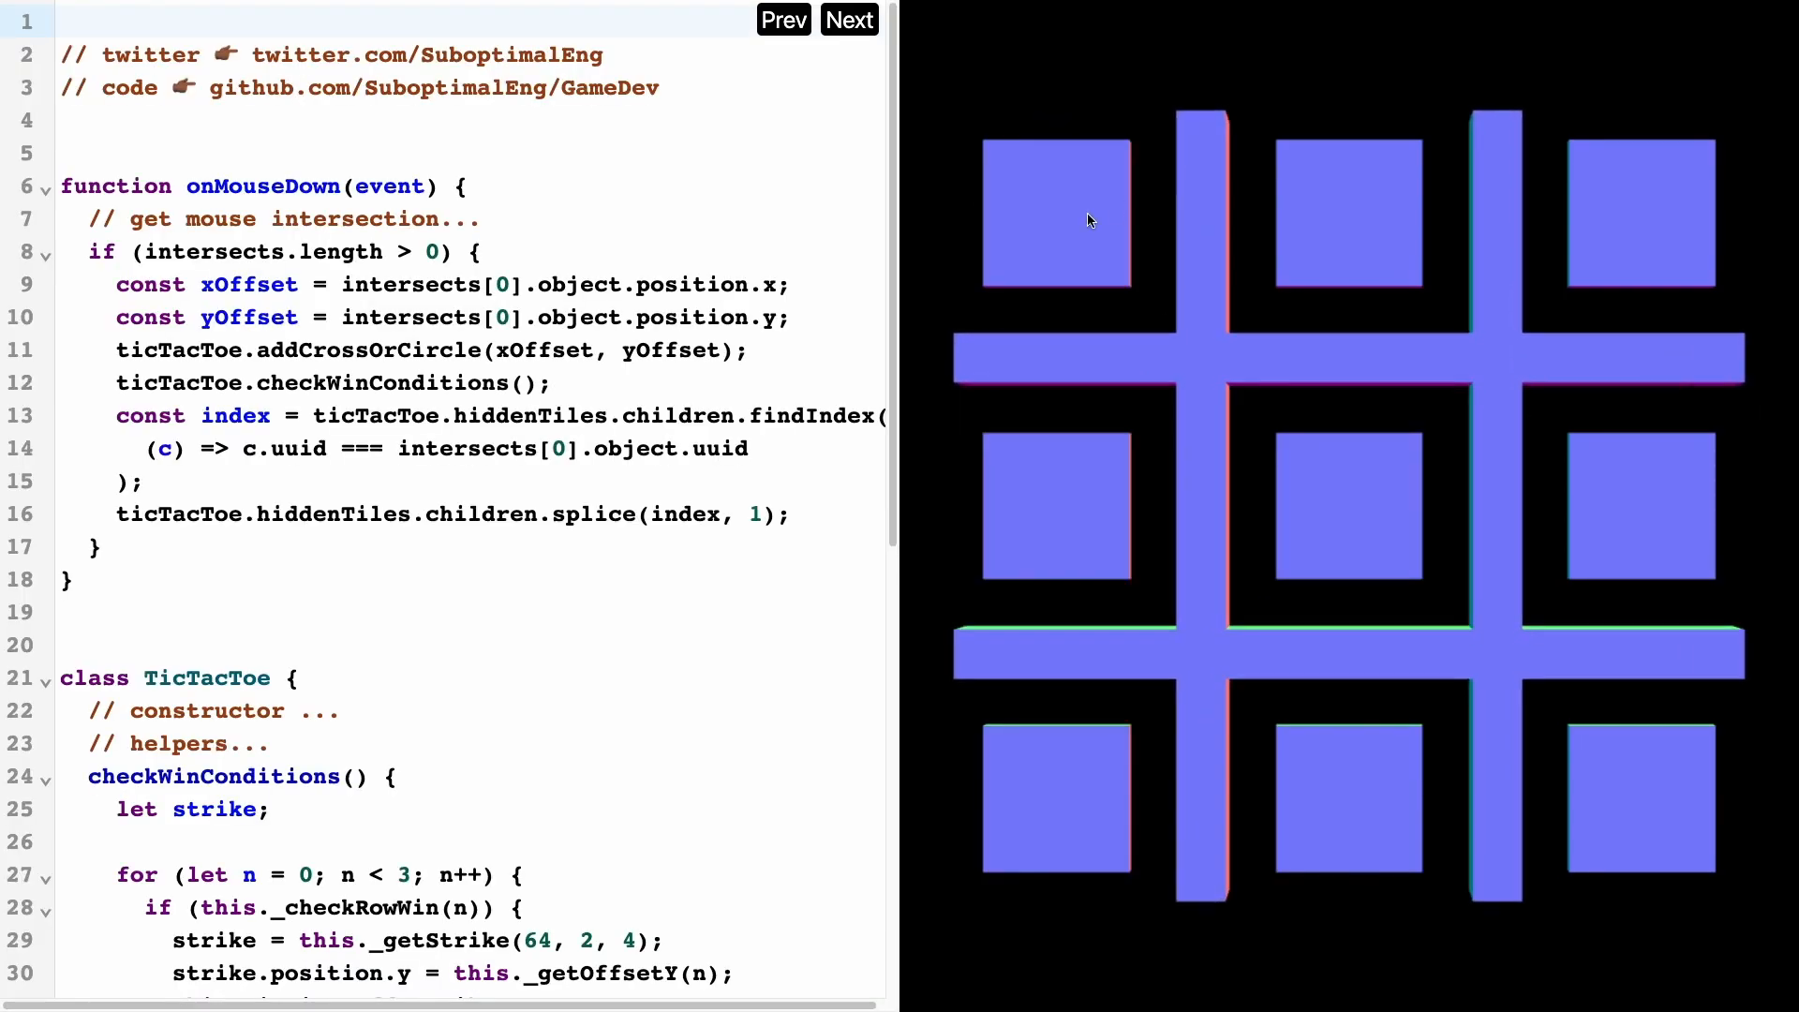
click(1055, 800)
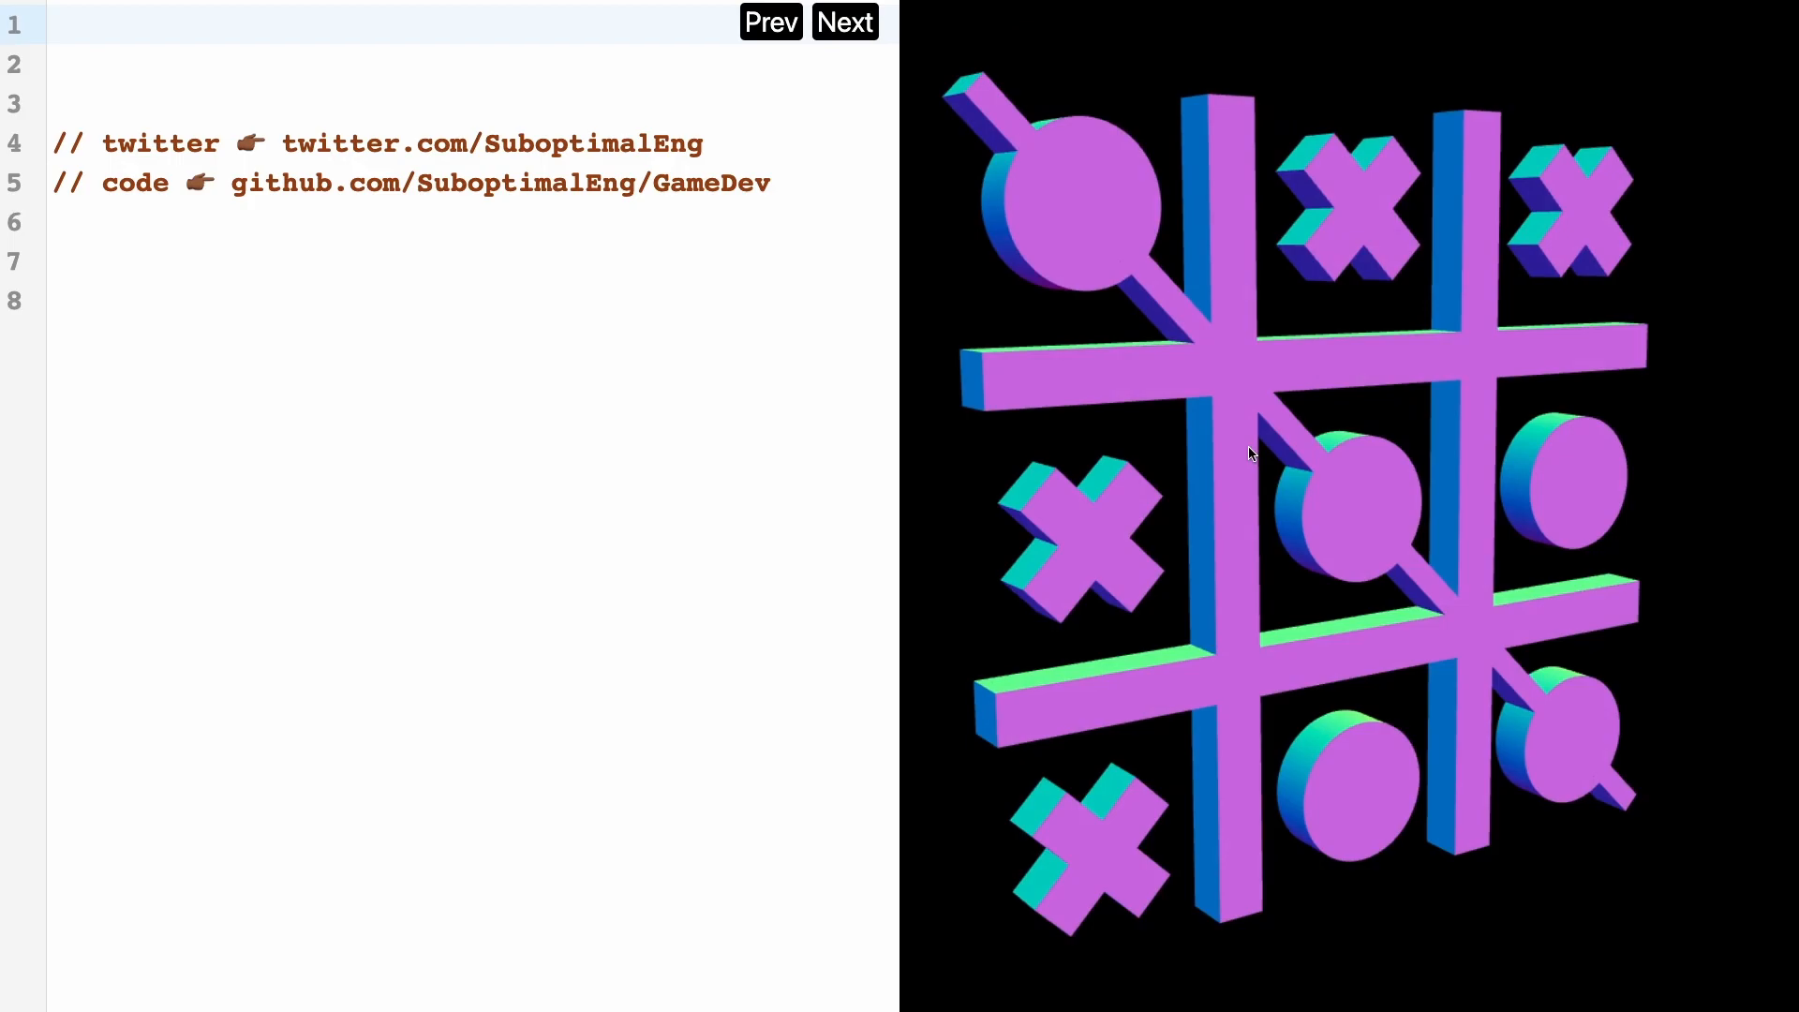
mouse_move(1295, 457)
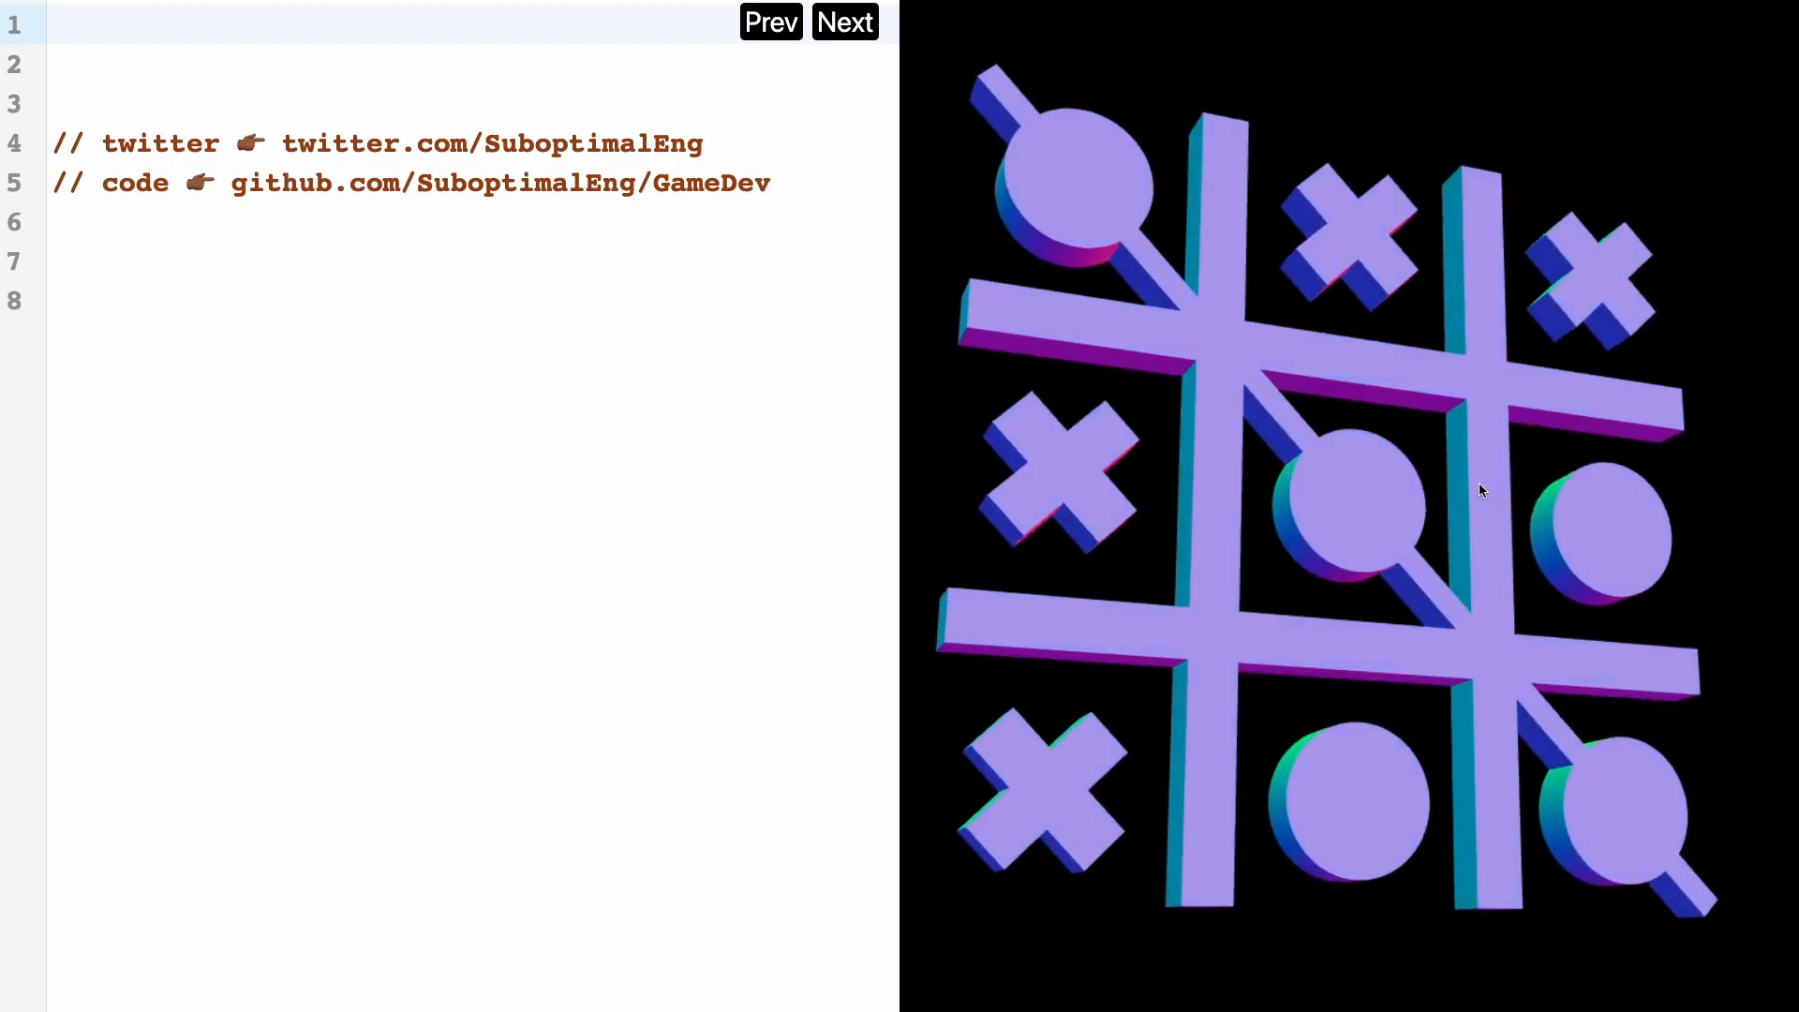
Highlight the username handle in the first twitter comment line.
double_click(592, 143)
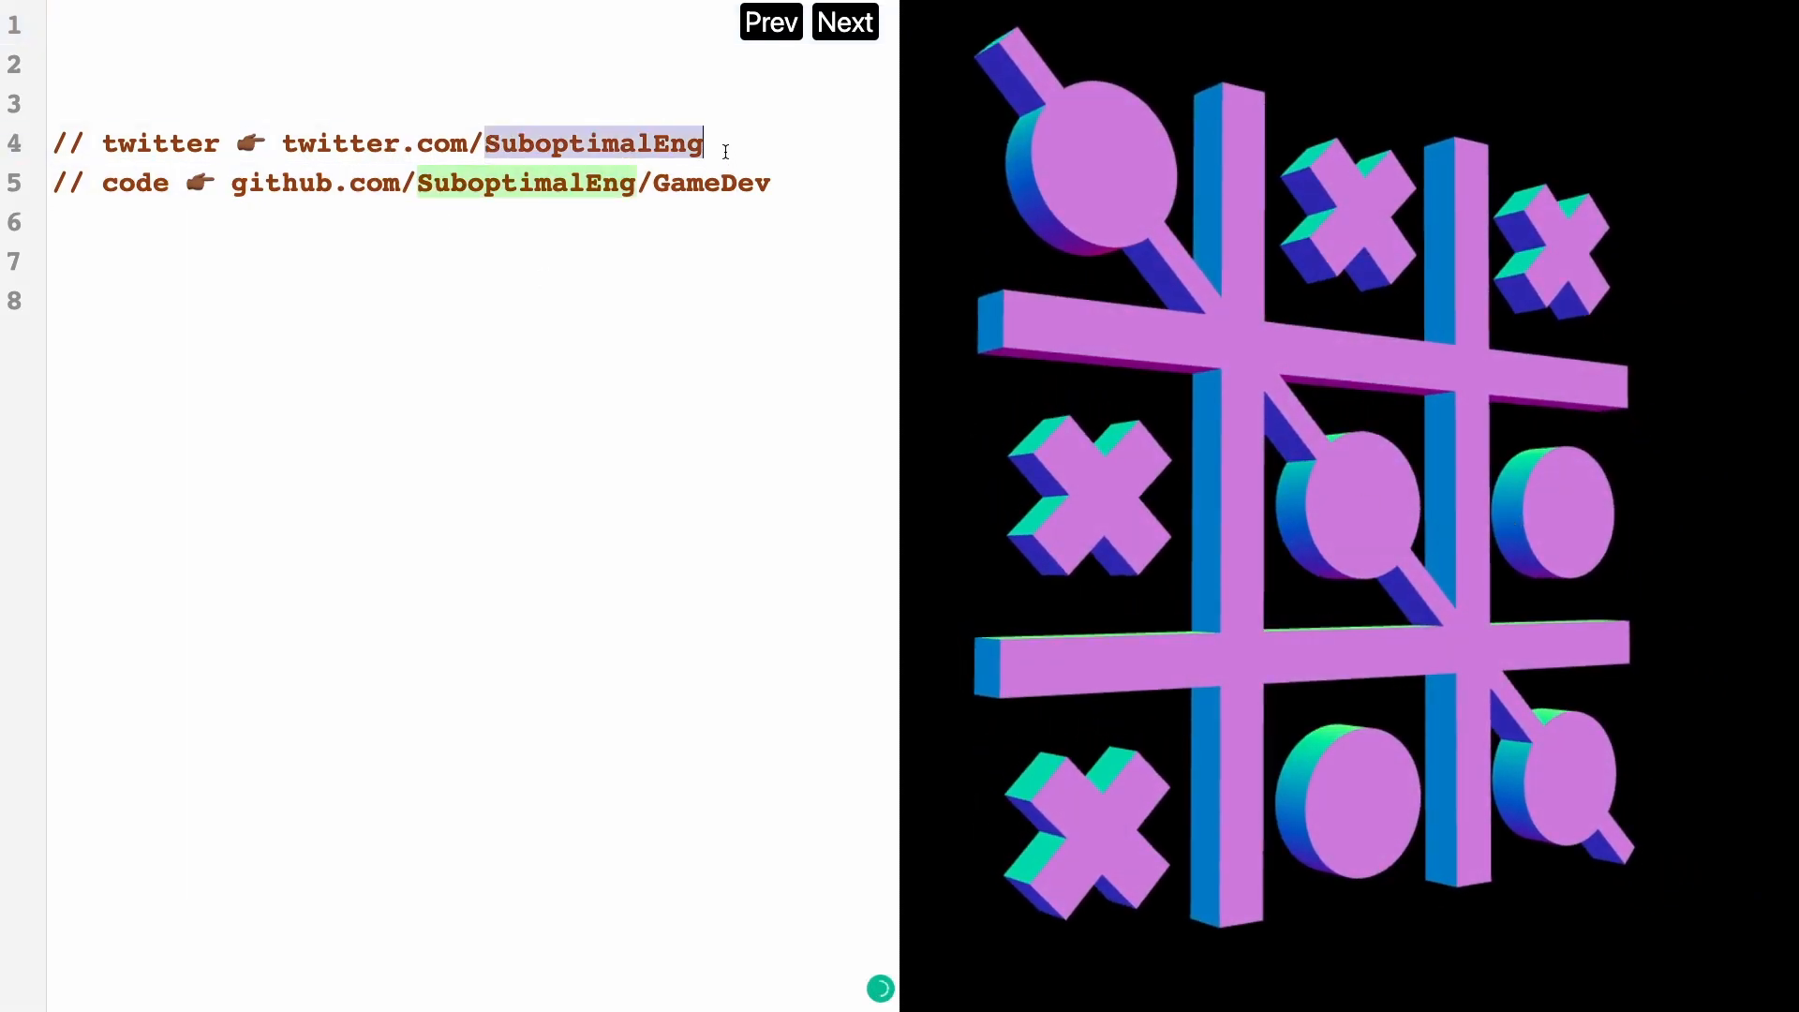